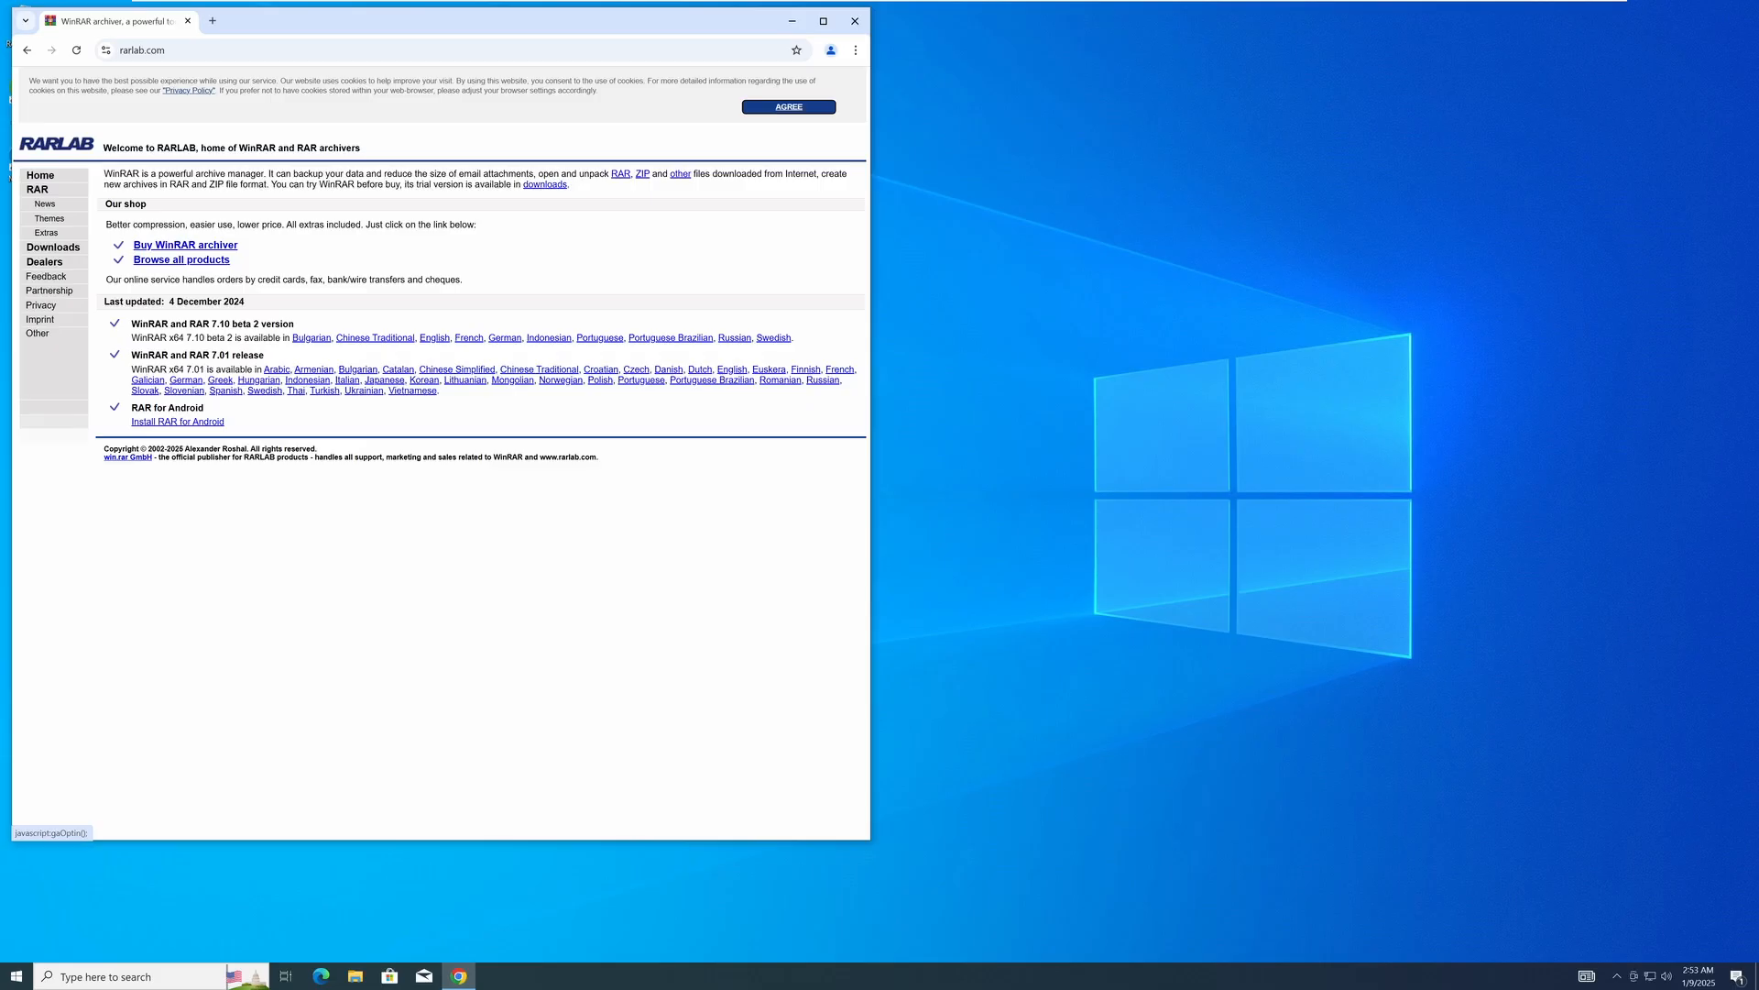
# - Open the WinRAR downloads page from the RARLAB home page sidebar
pyautogui.click(53, 247)
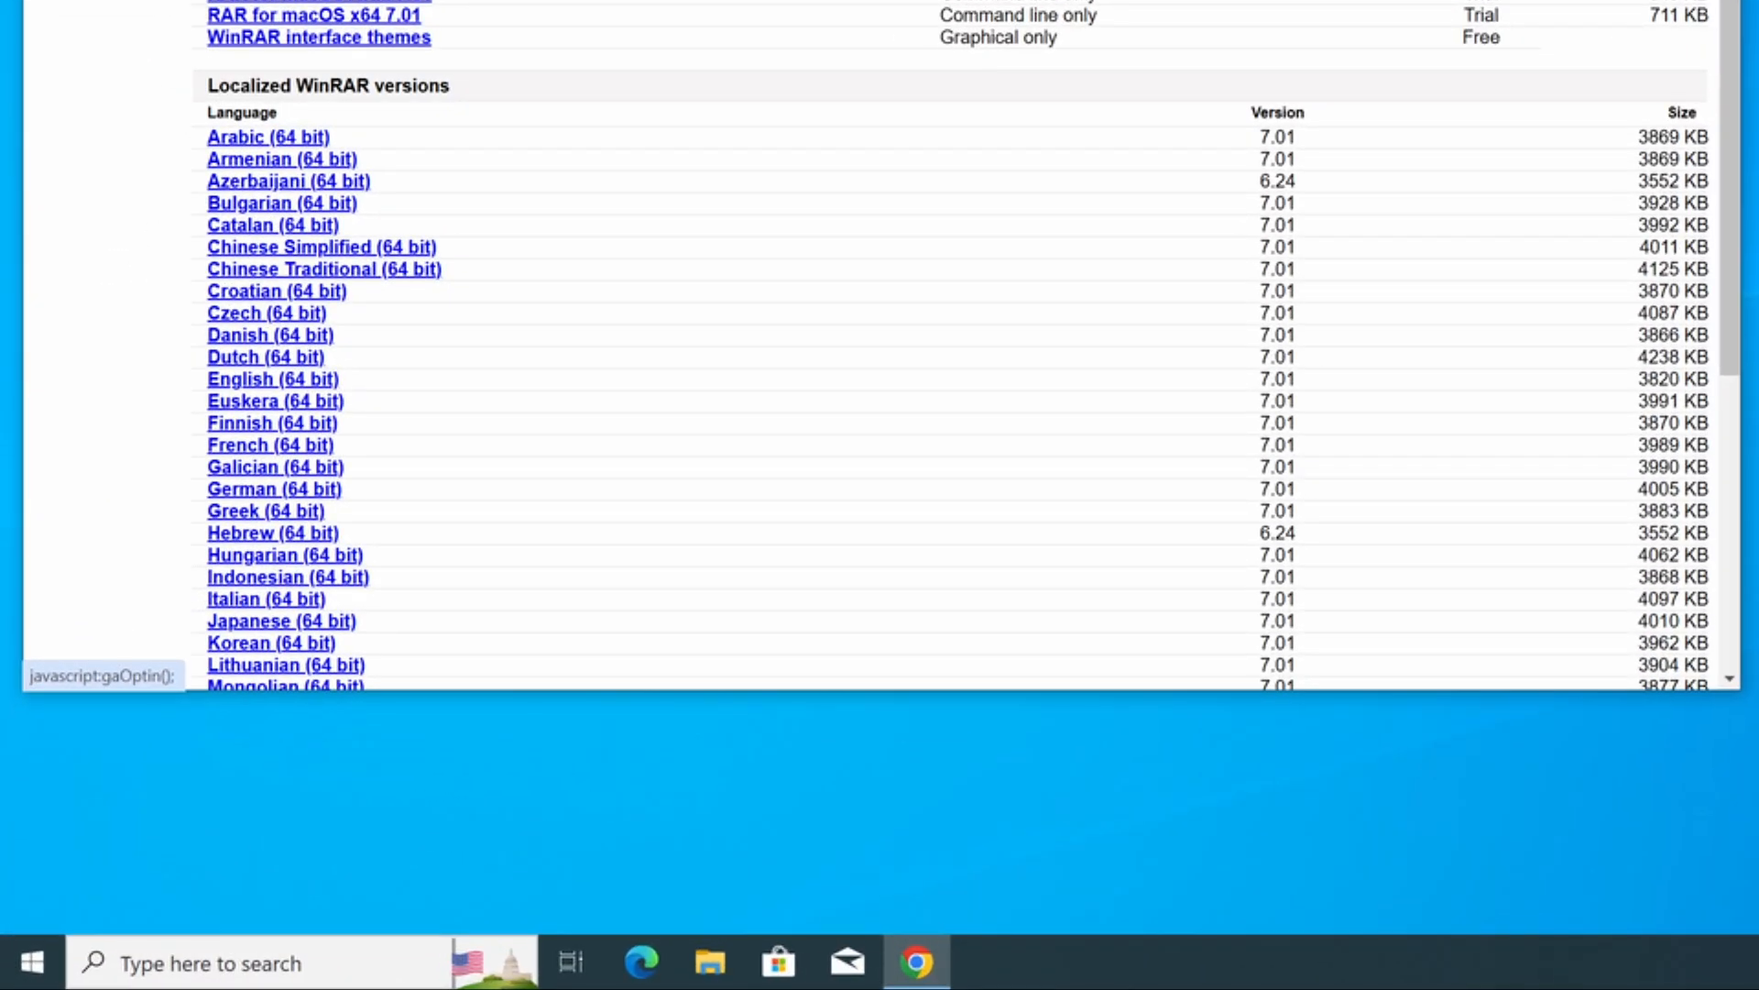
pyautogui.click(30, 964)
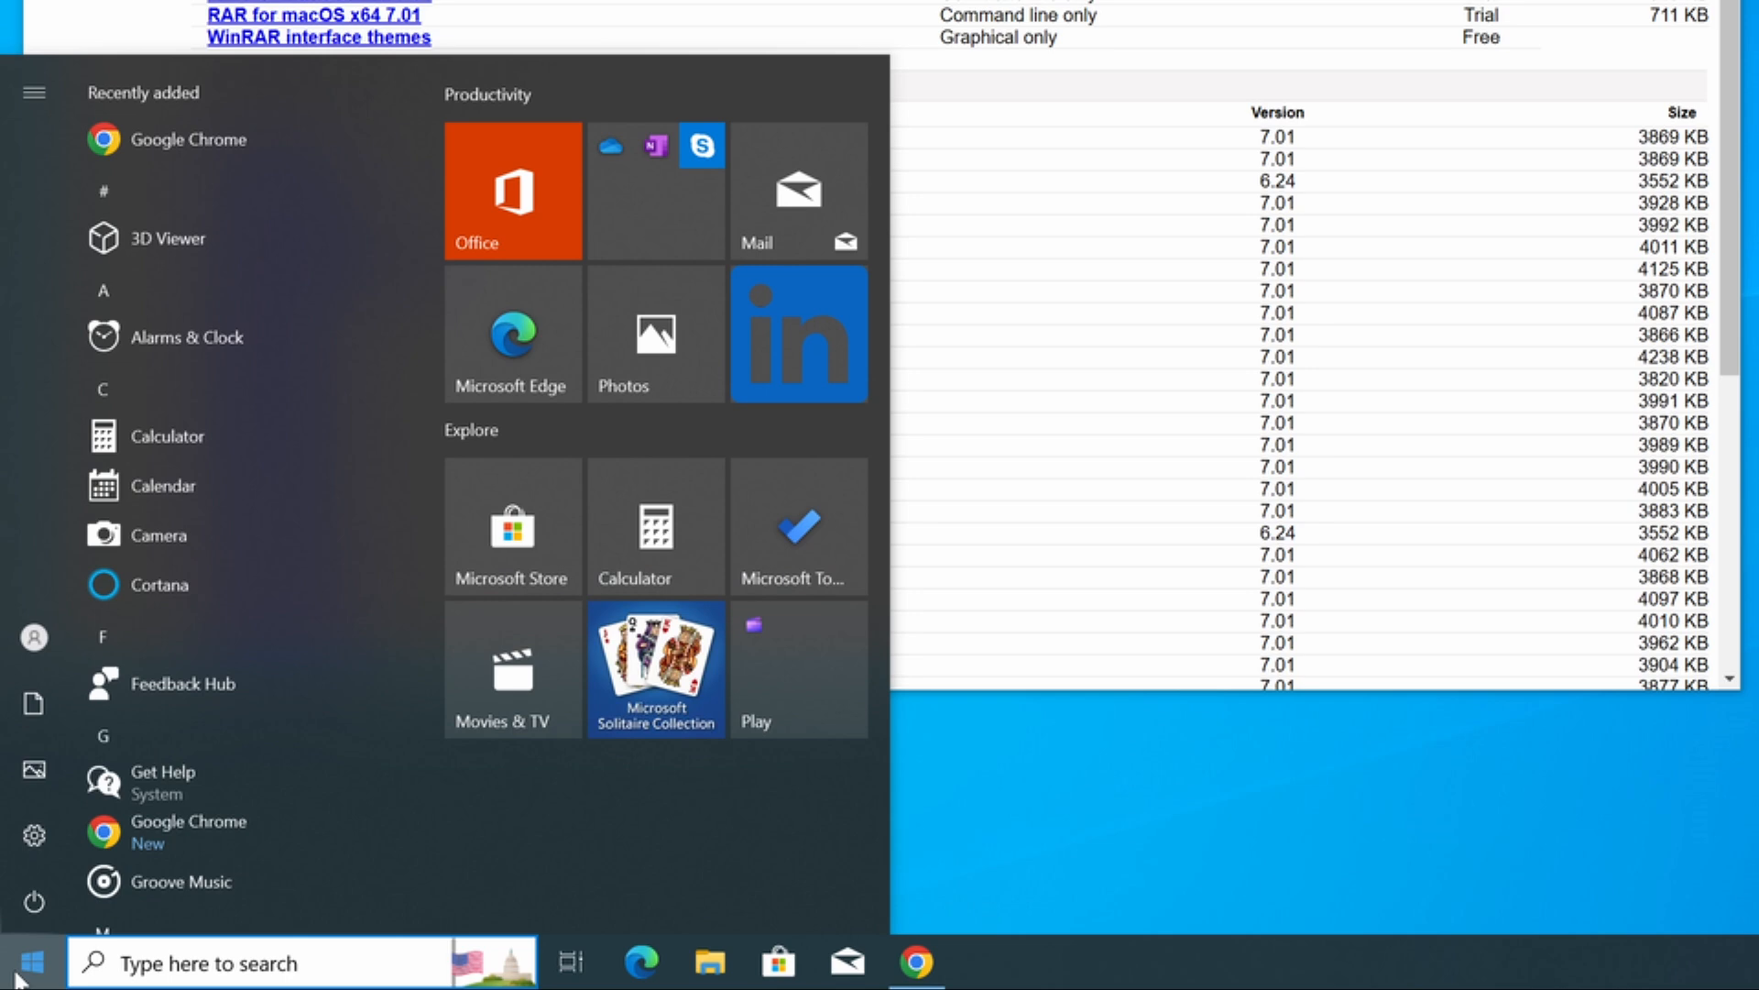
pyautogui.write('settings')
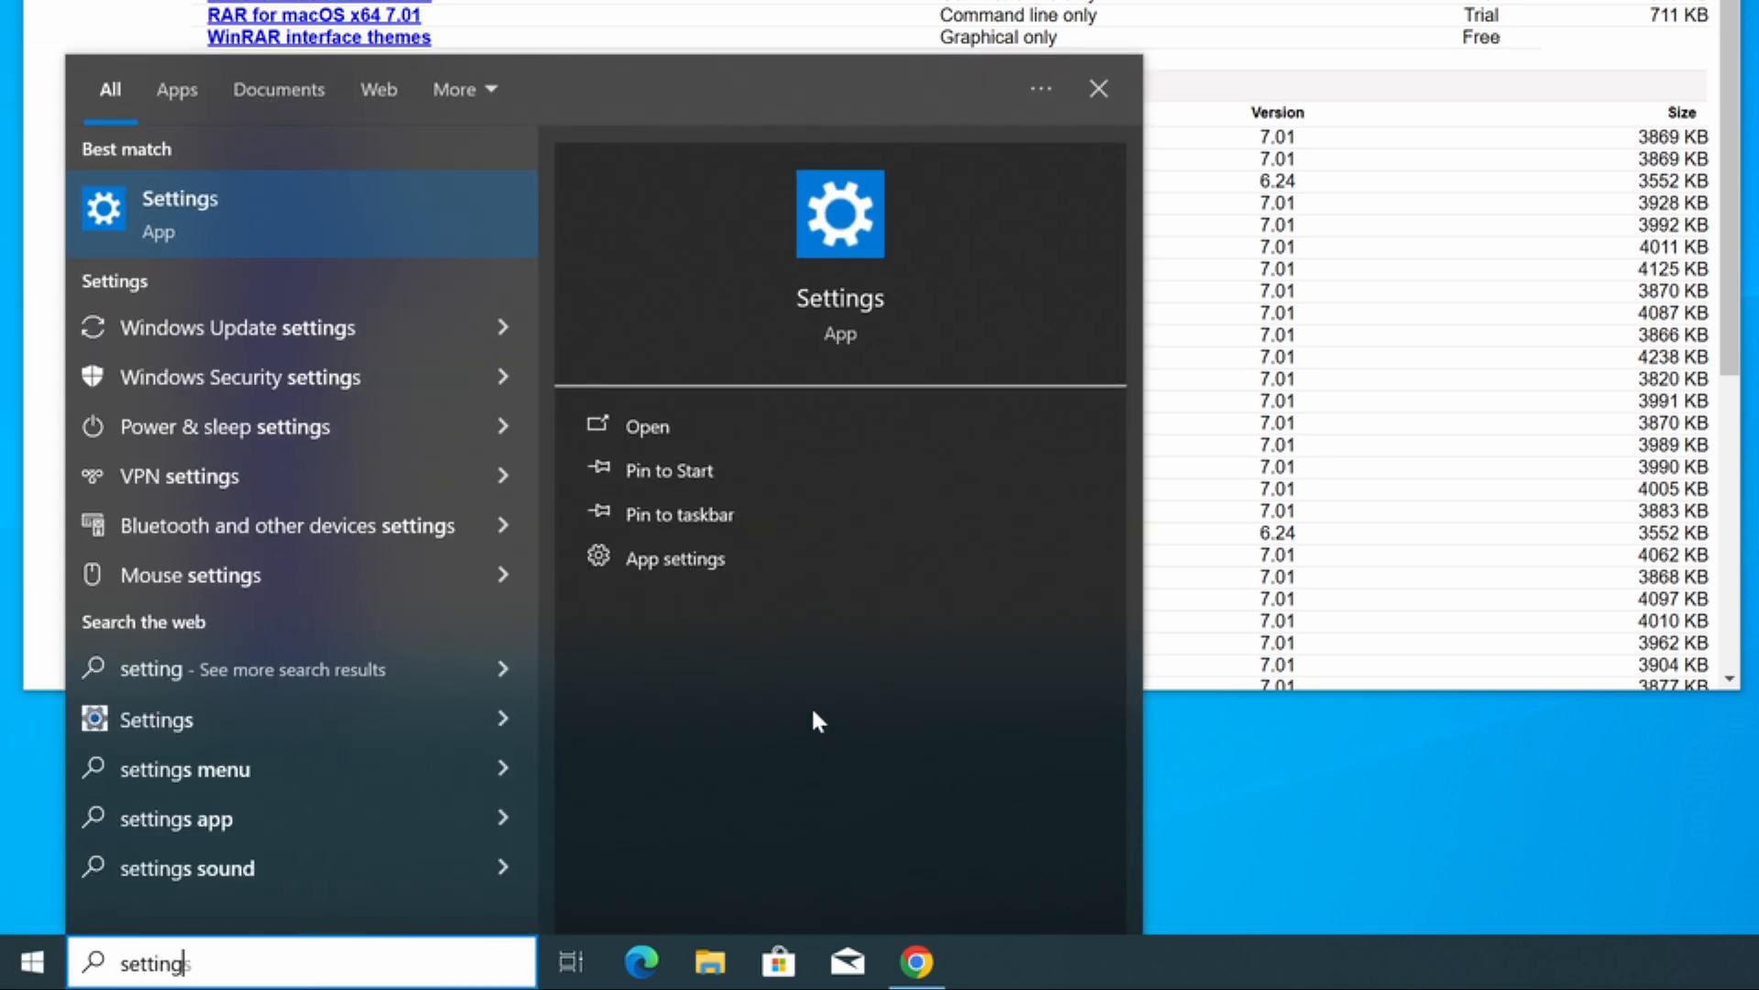
pyautogui.click(645, 425)
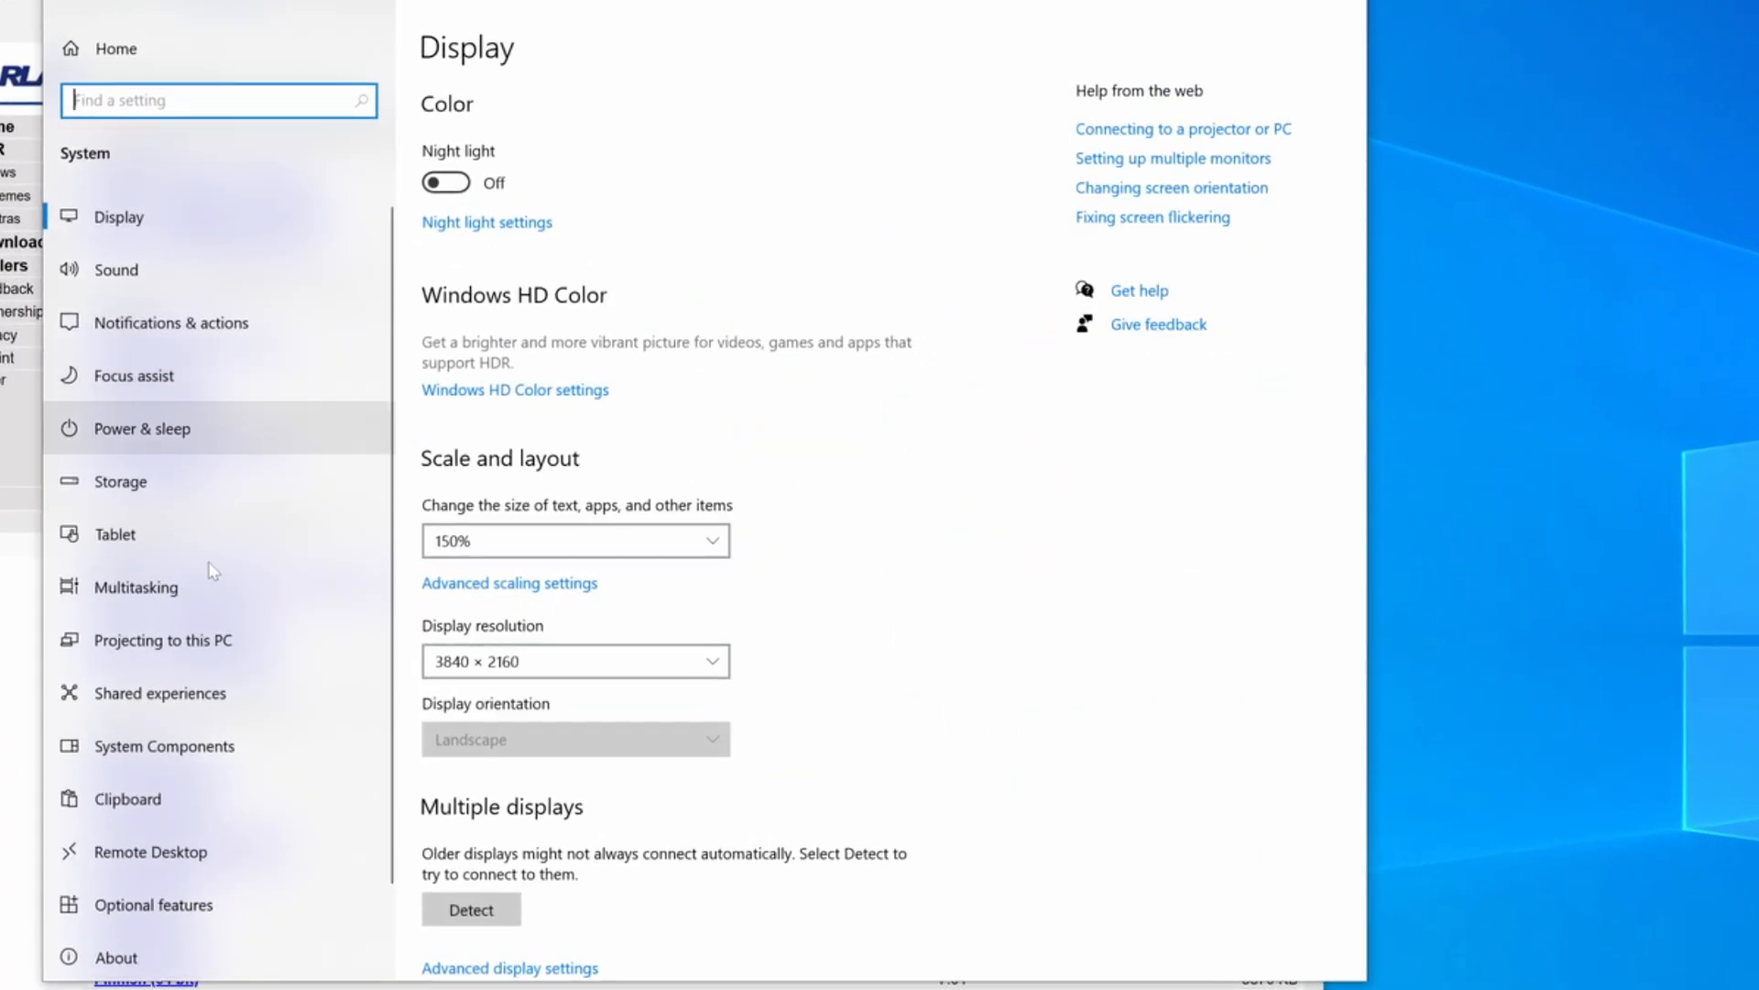
pyautogui.click(115, 955)
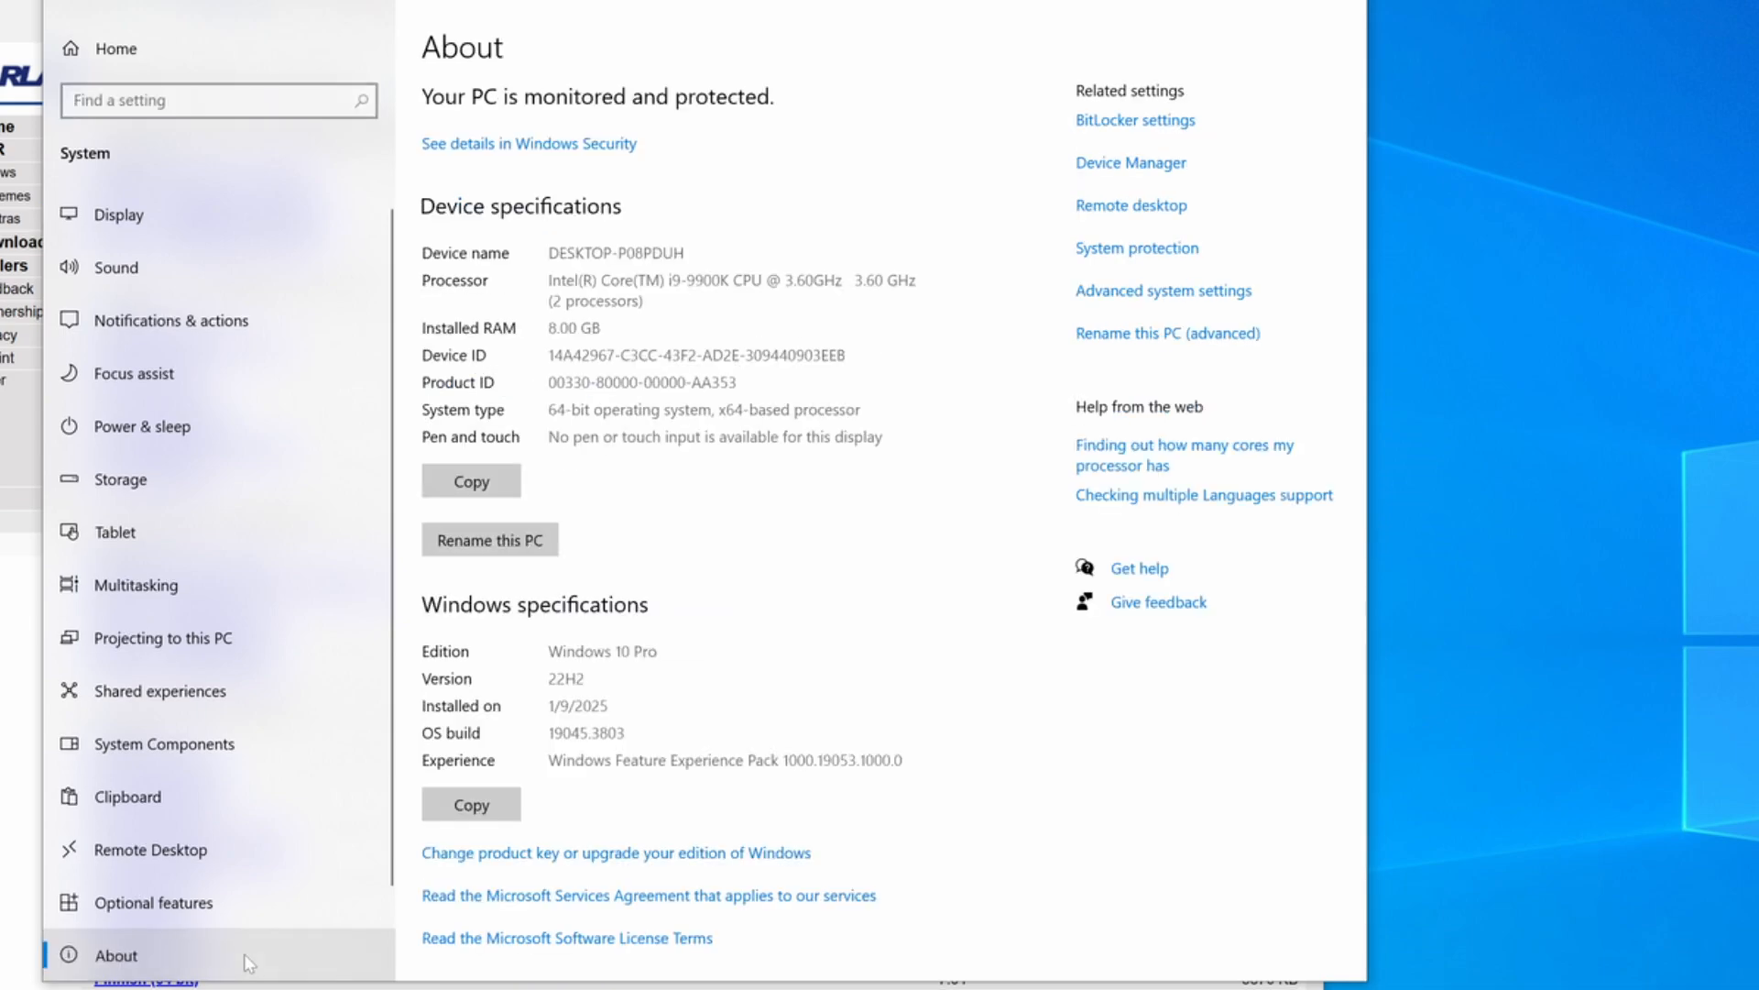
pyautogui.doubleClick(704, 410)
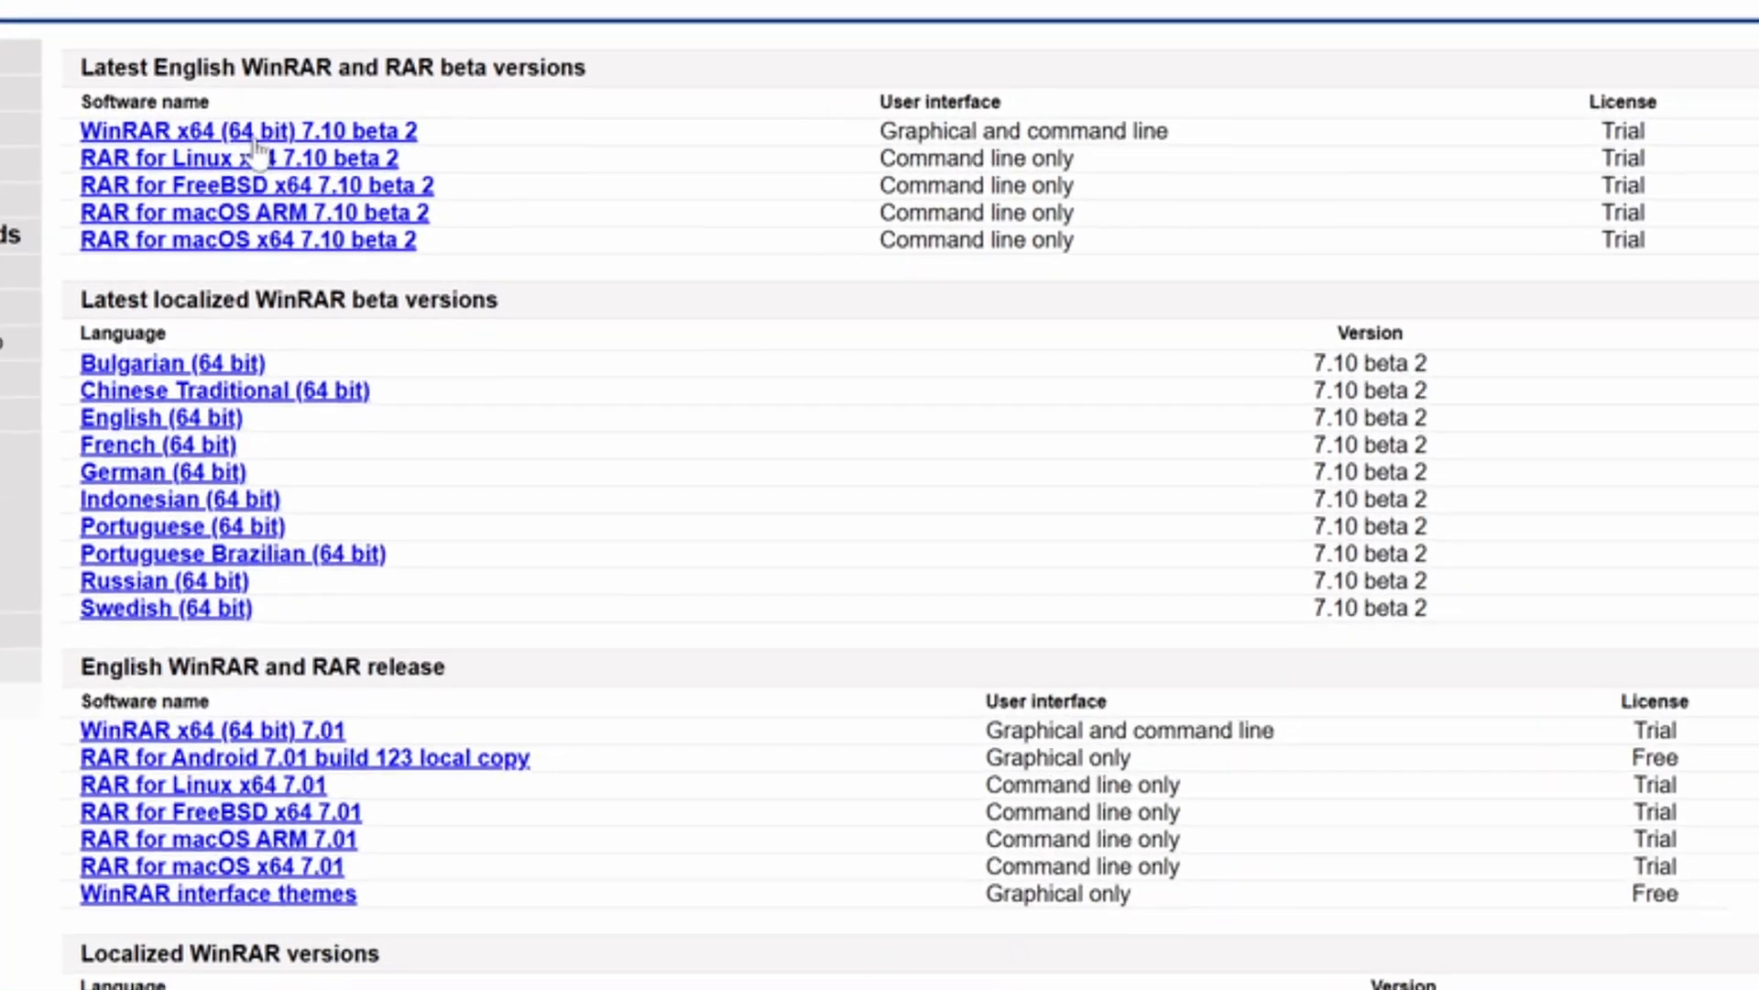
# - Download the WinRAR x64 (64 bit) 7.10 beta 2 installer and show it in Downloads
pyautogui.click(239, 130)
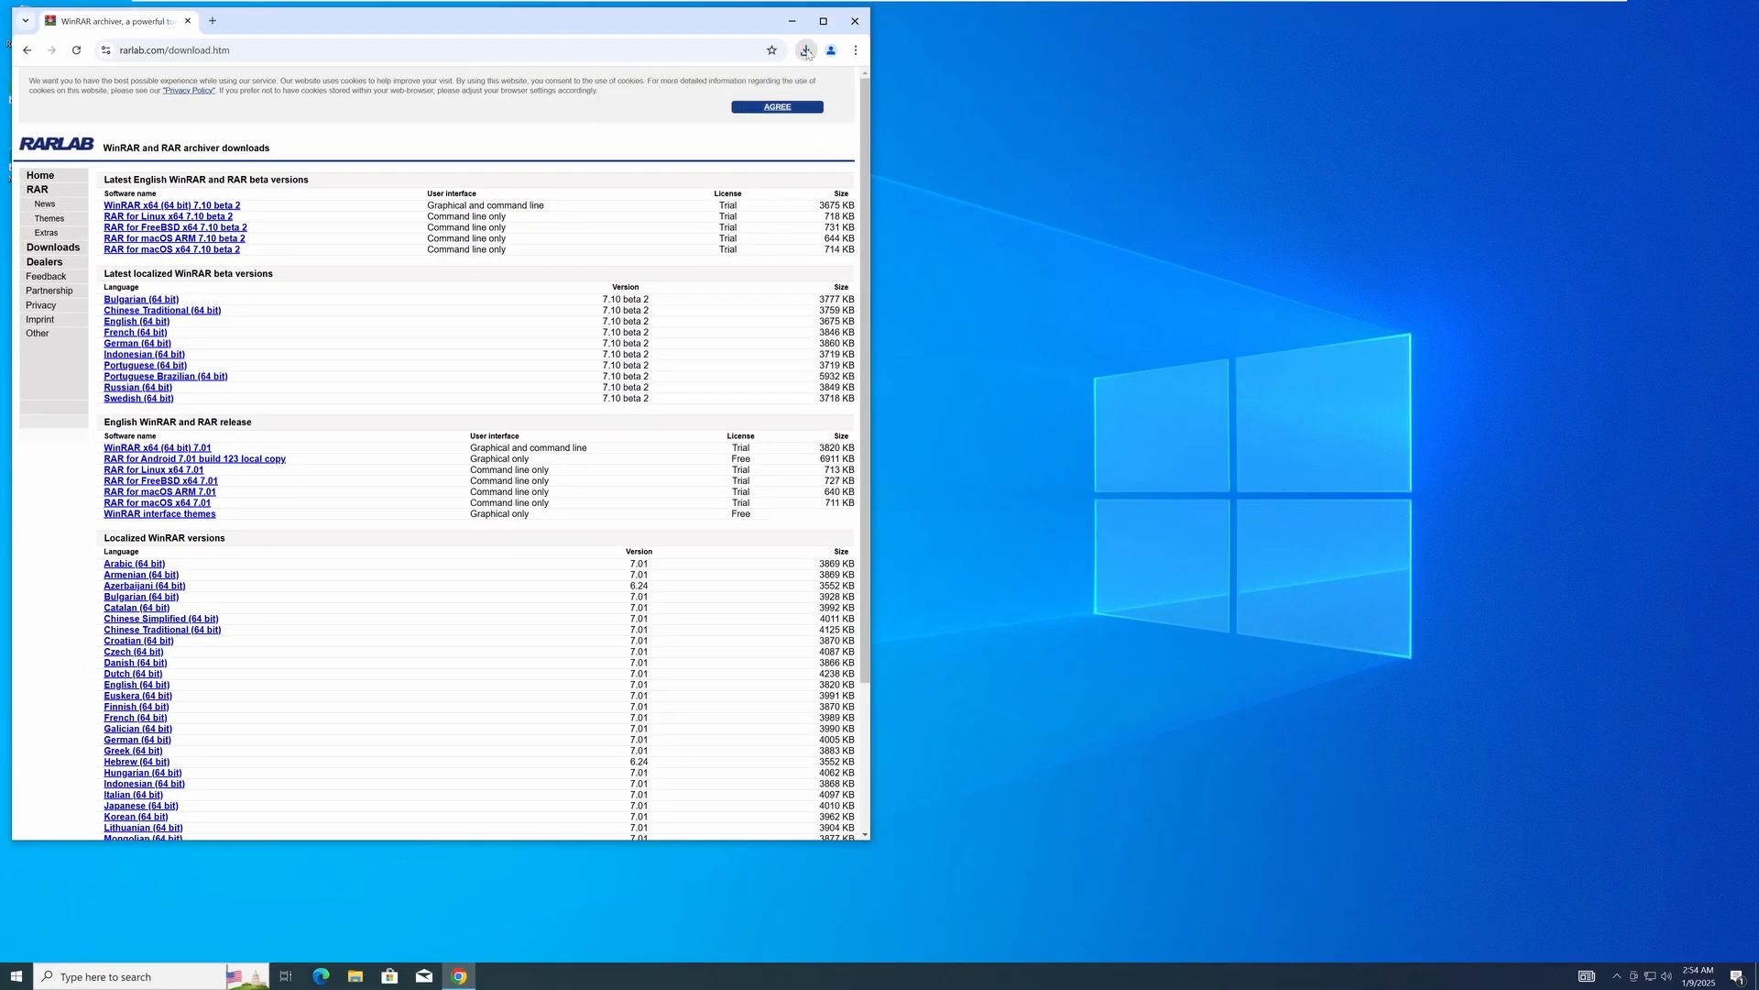
pyautogui.click(776, 106)
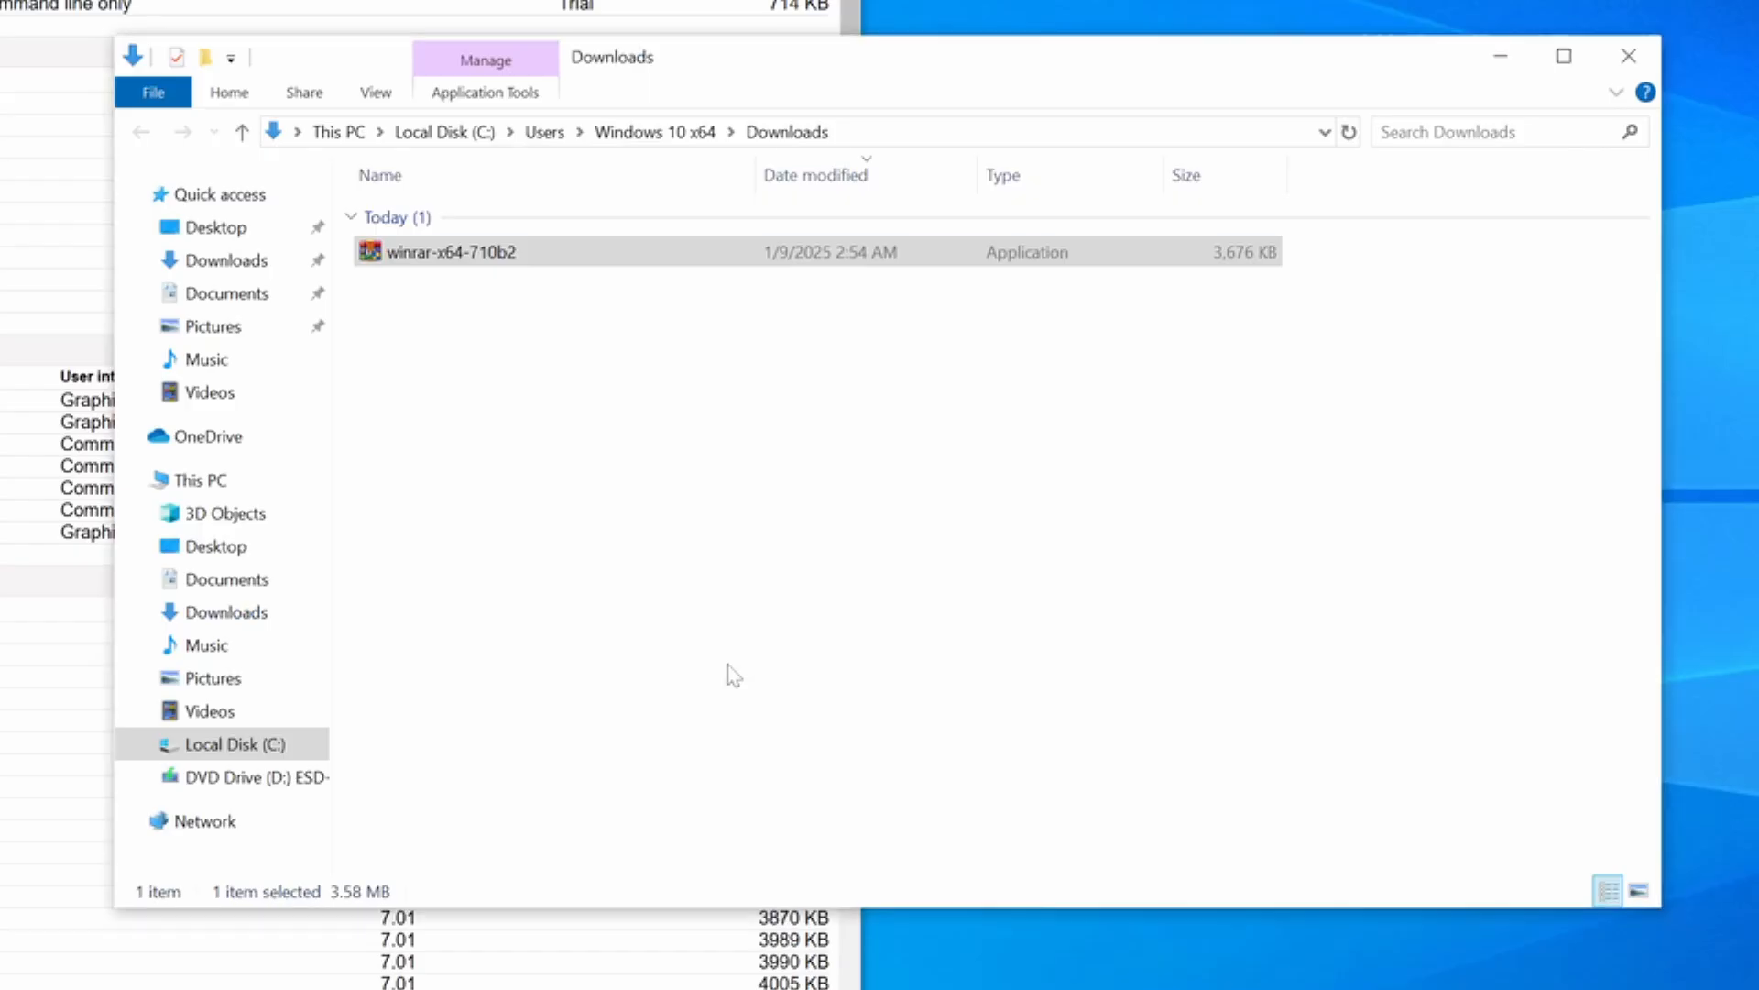
# - Run winrar-x64-710b2 and install to C:\Program Files\WinRAR with default associations
pyautogui.doubleClick(450, 251)
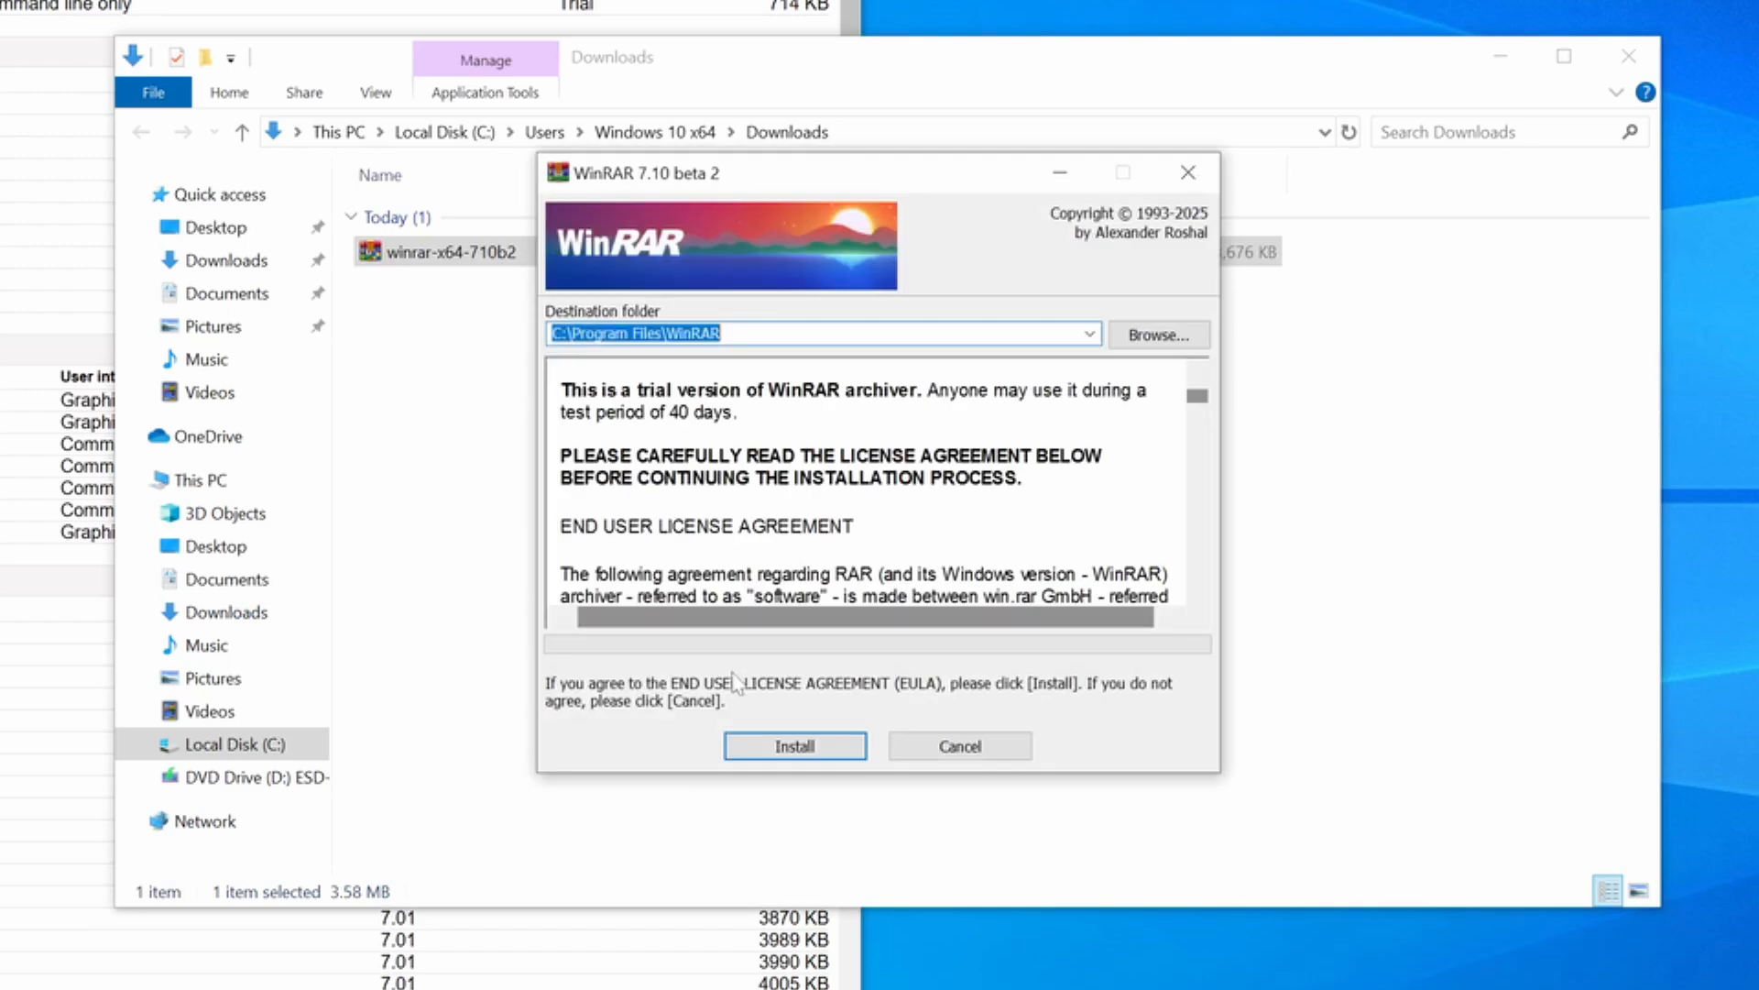
pyautogui.click(794, 745)
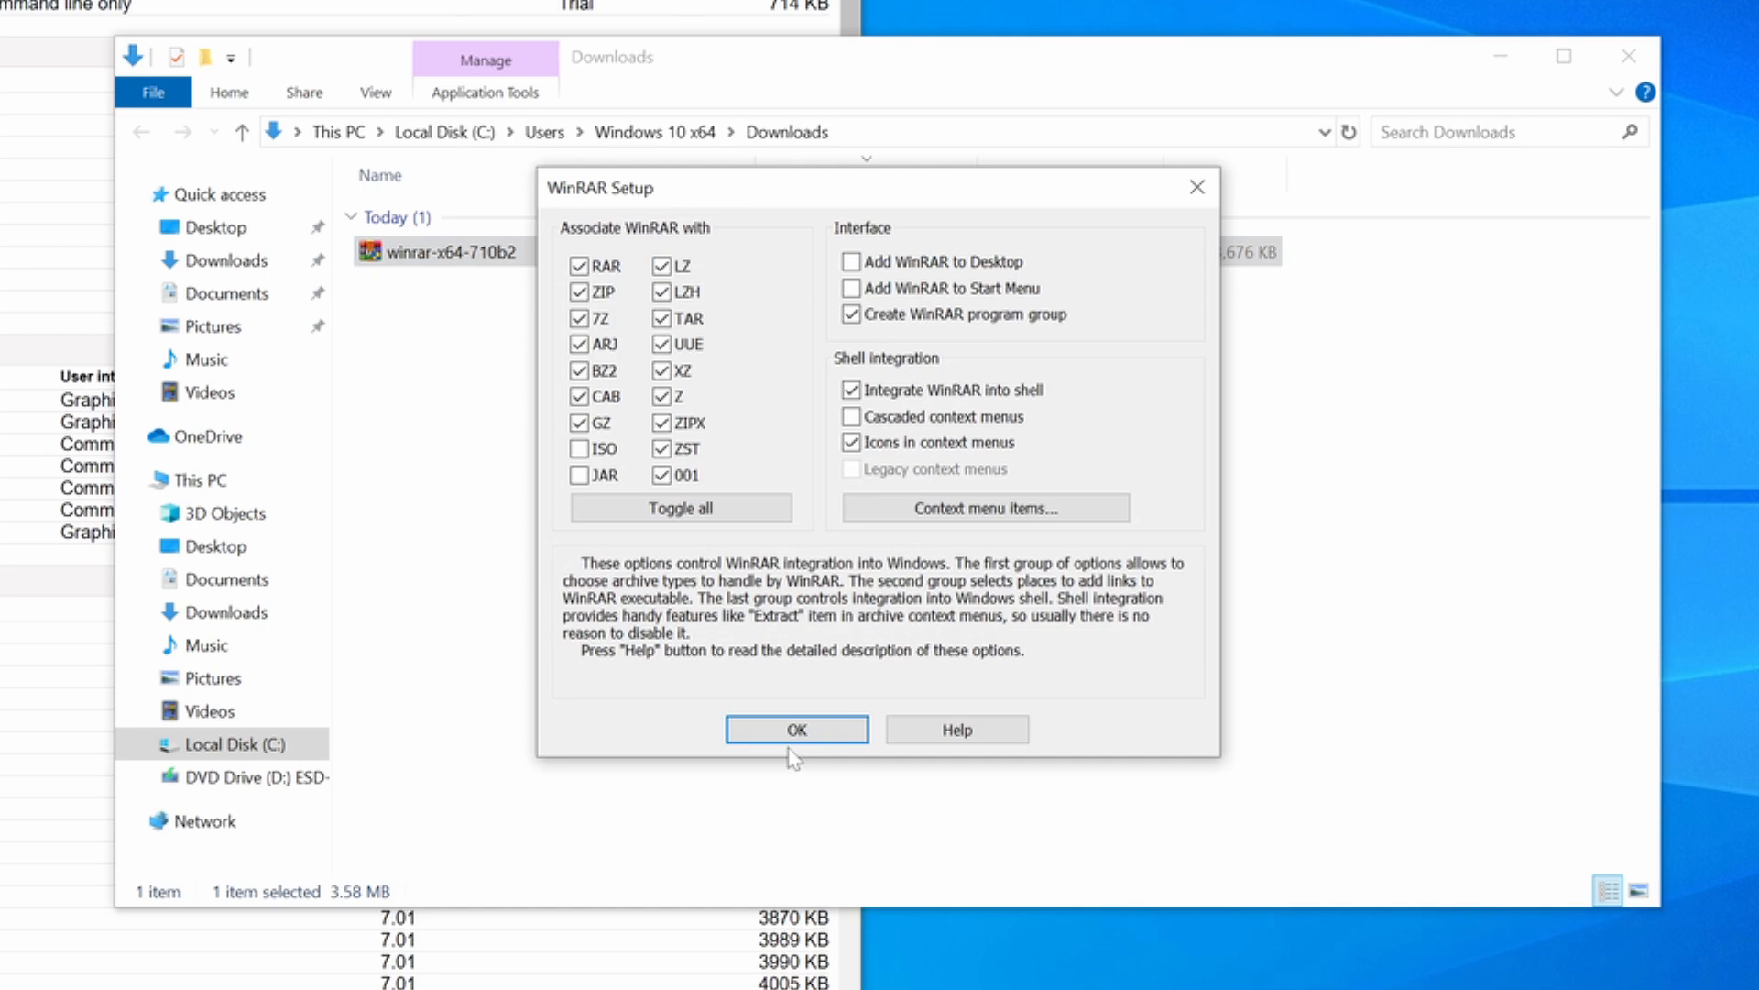
pyautogui.click(795, 728)
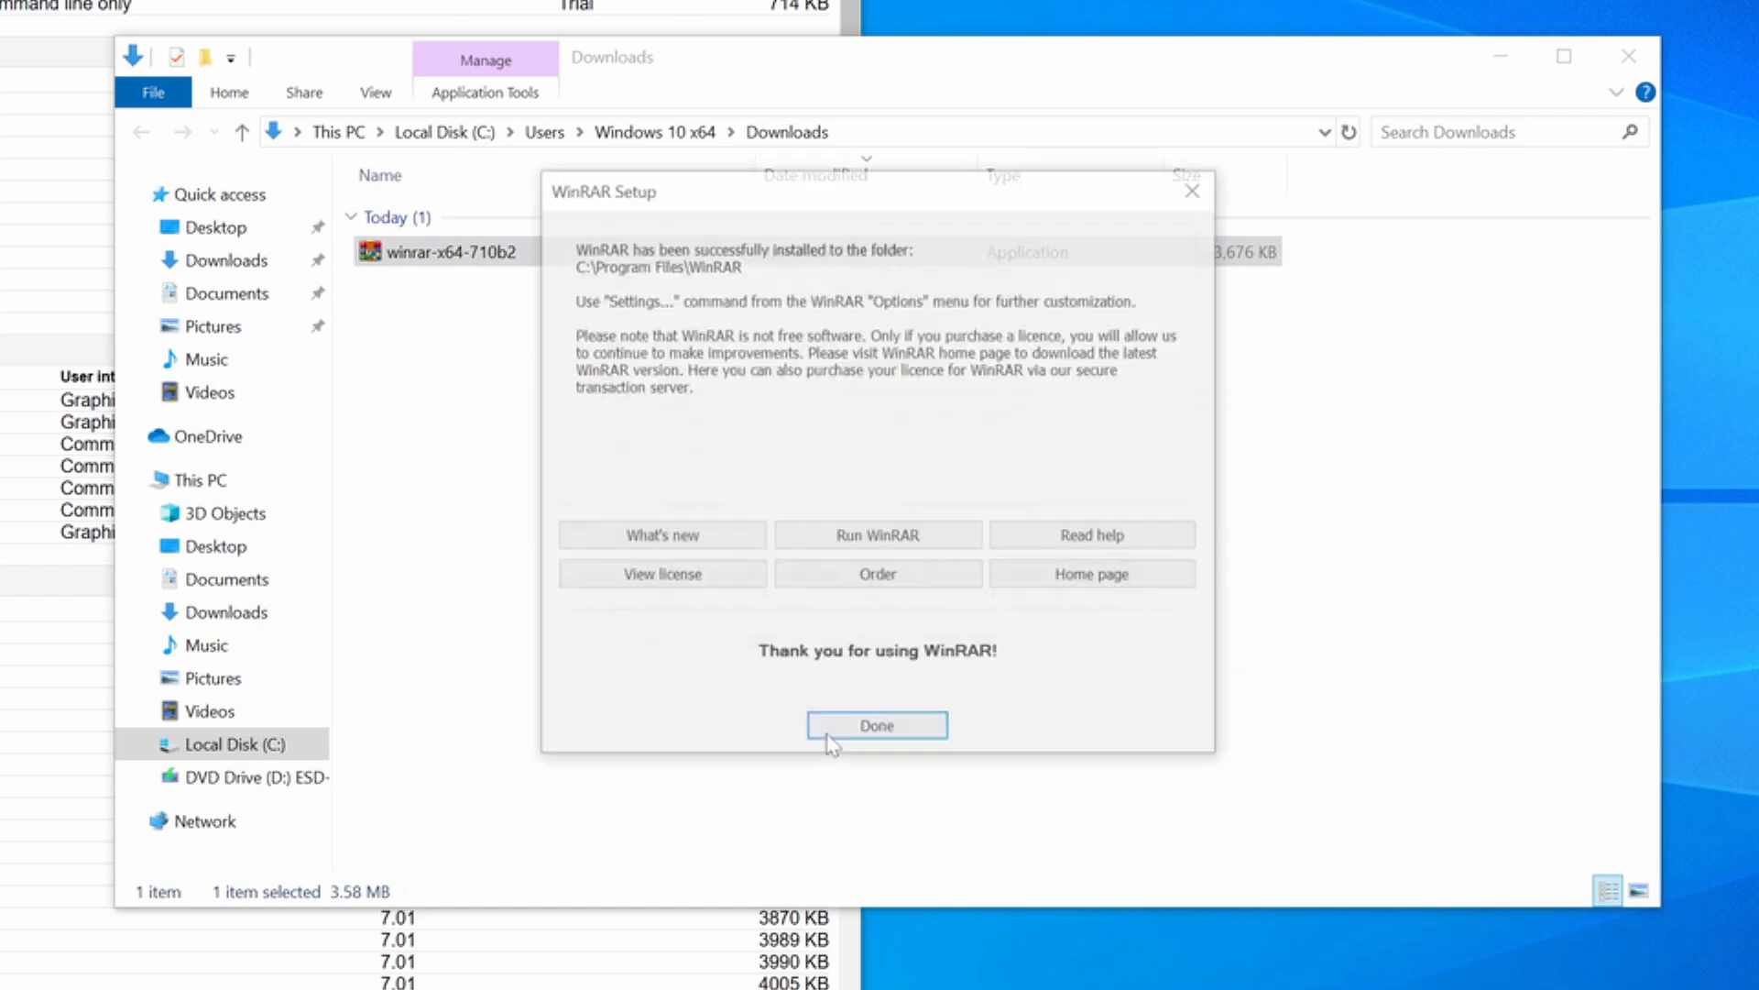
pyautogui.click(876, 725)
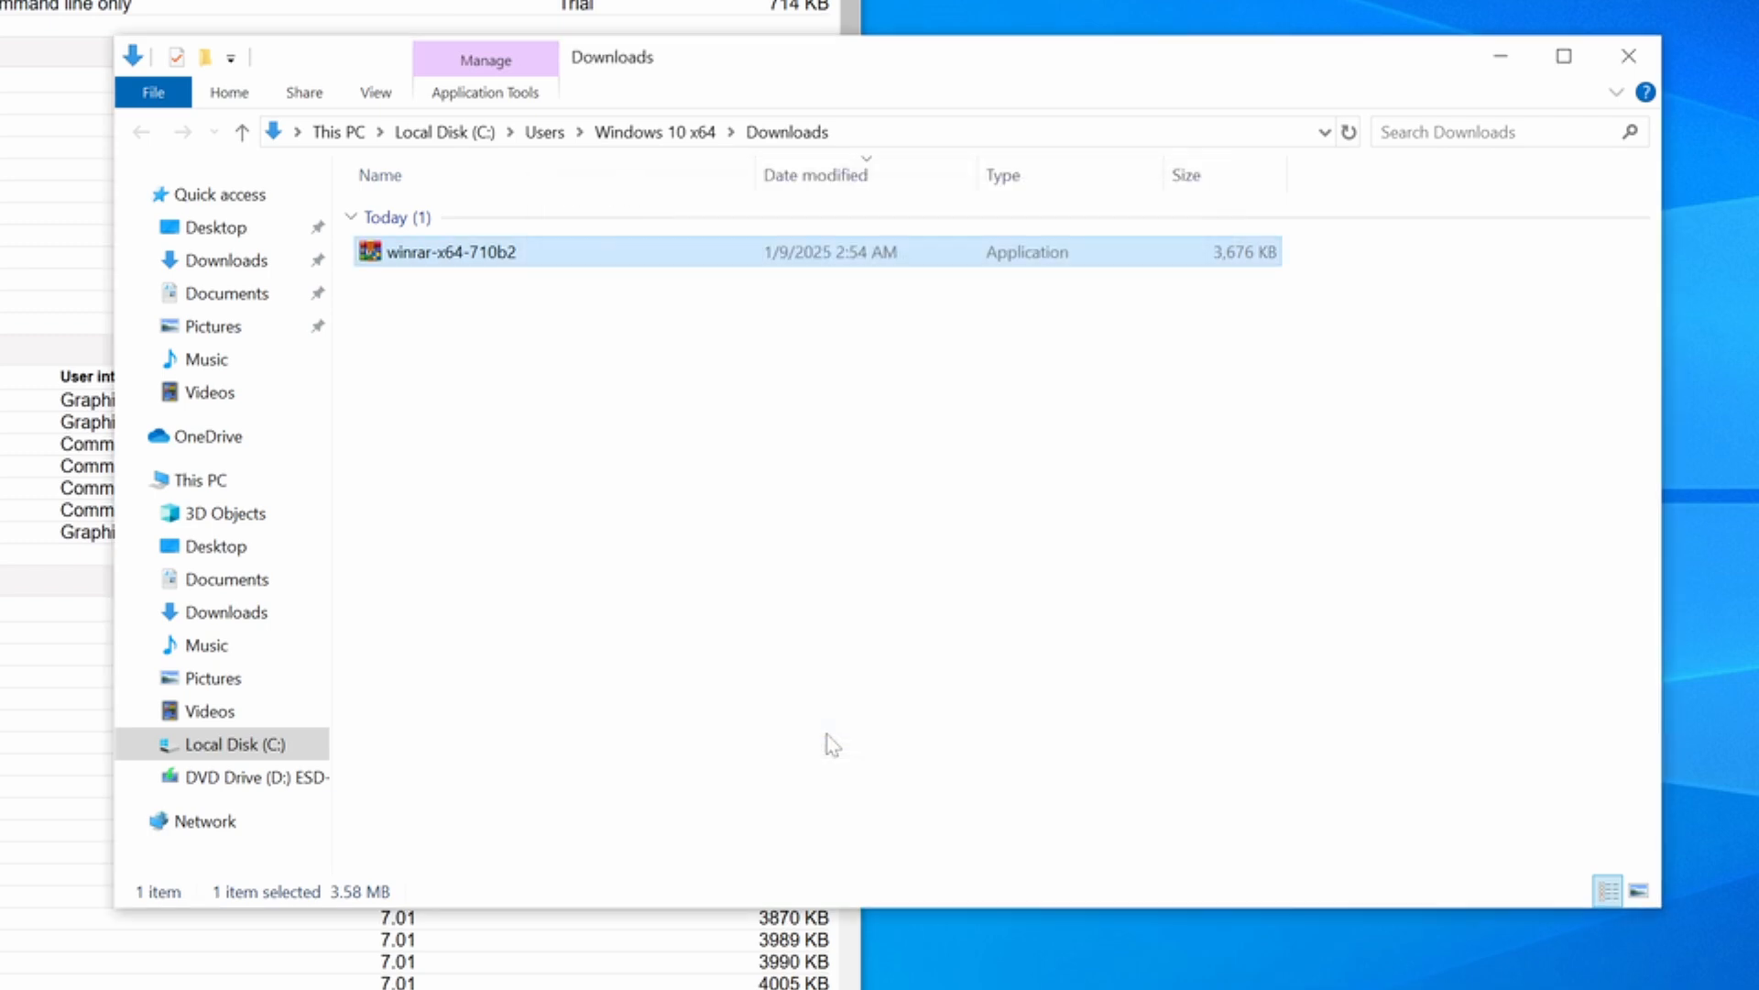
# - Create an empty example.txt and set its archive to RAR format named example.rar
pyautogui.click(791, 537)
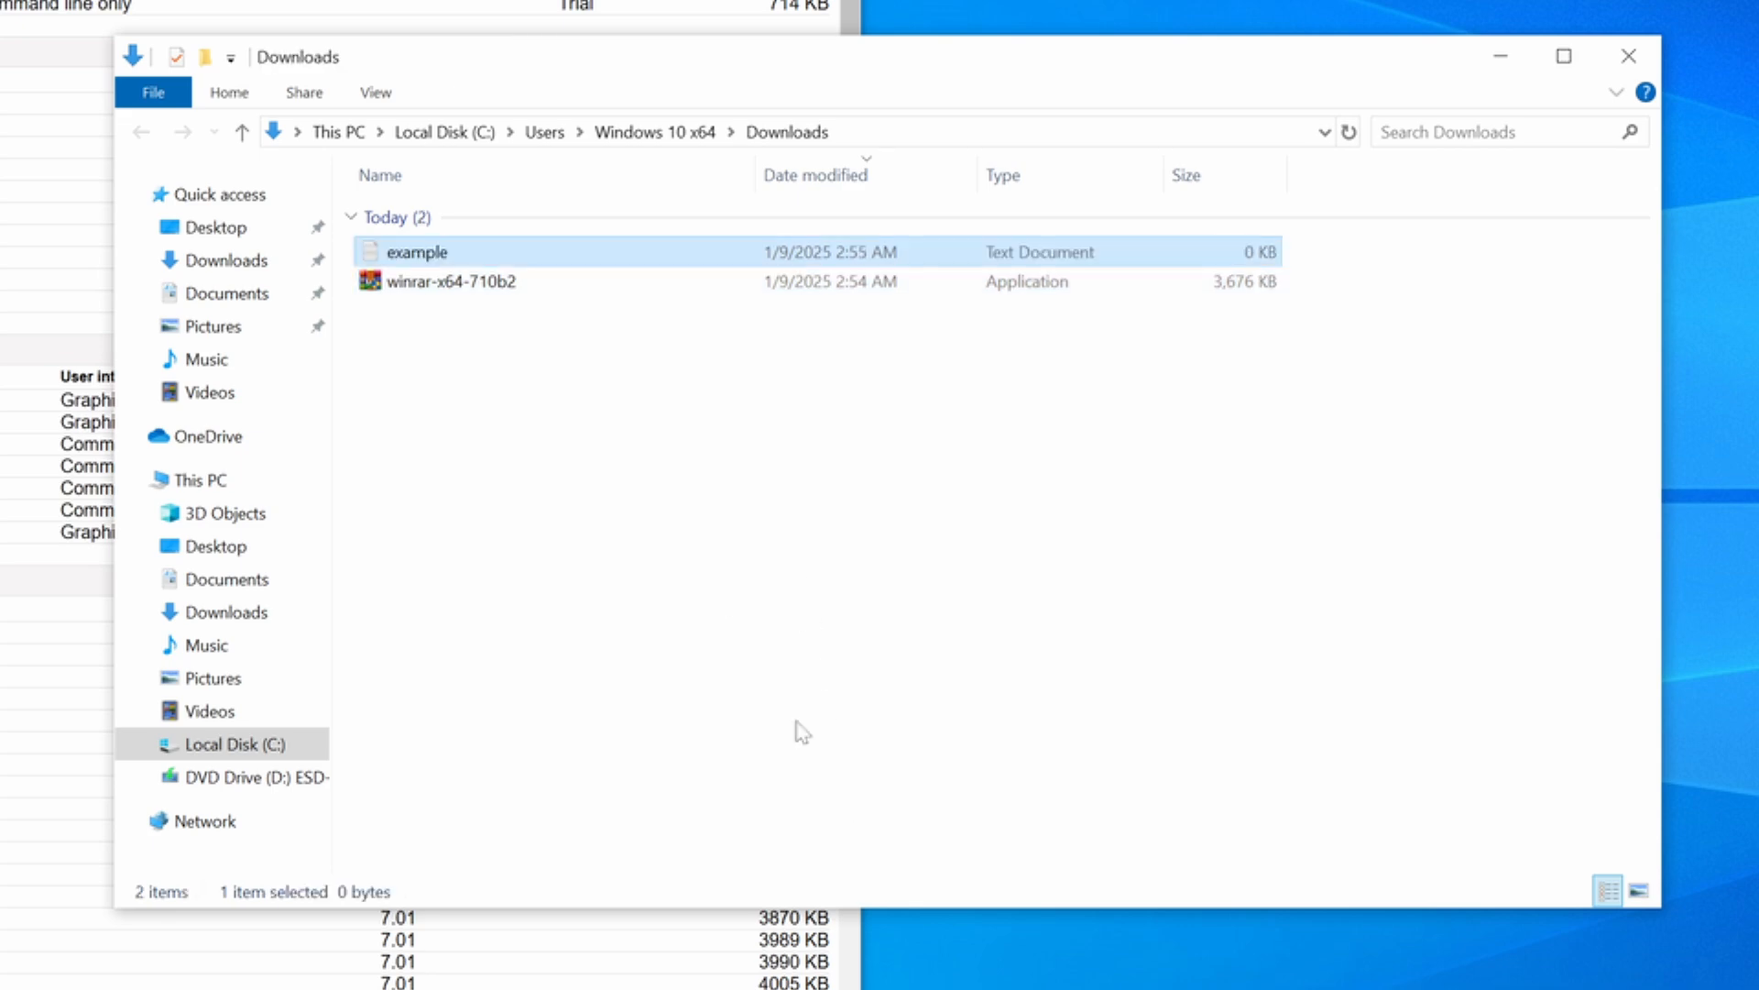
pyautogui.rightClick(416, 251)
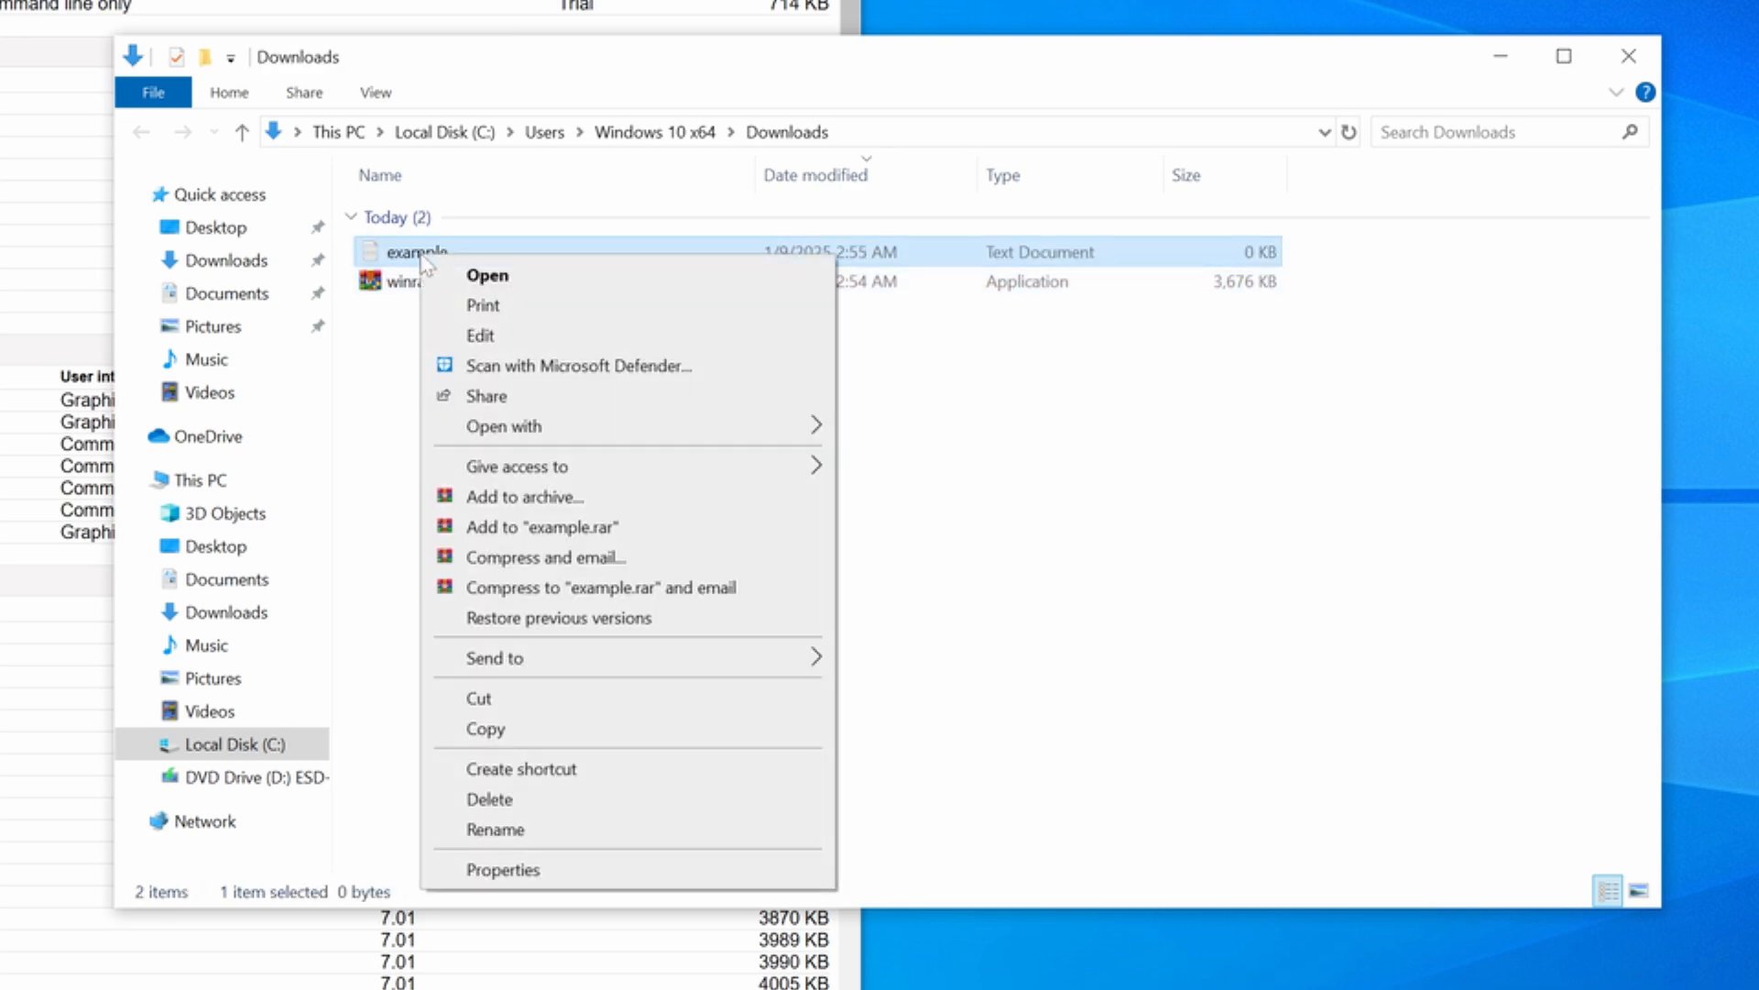
pyautogui.moveTo(483, 305)
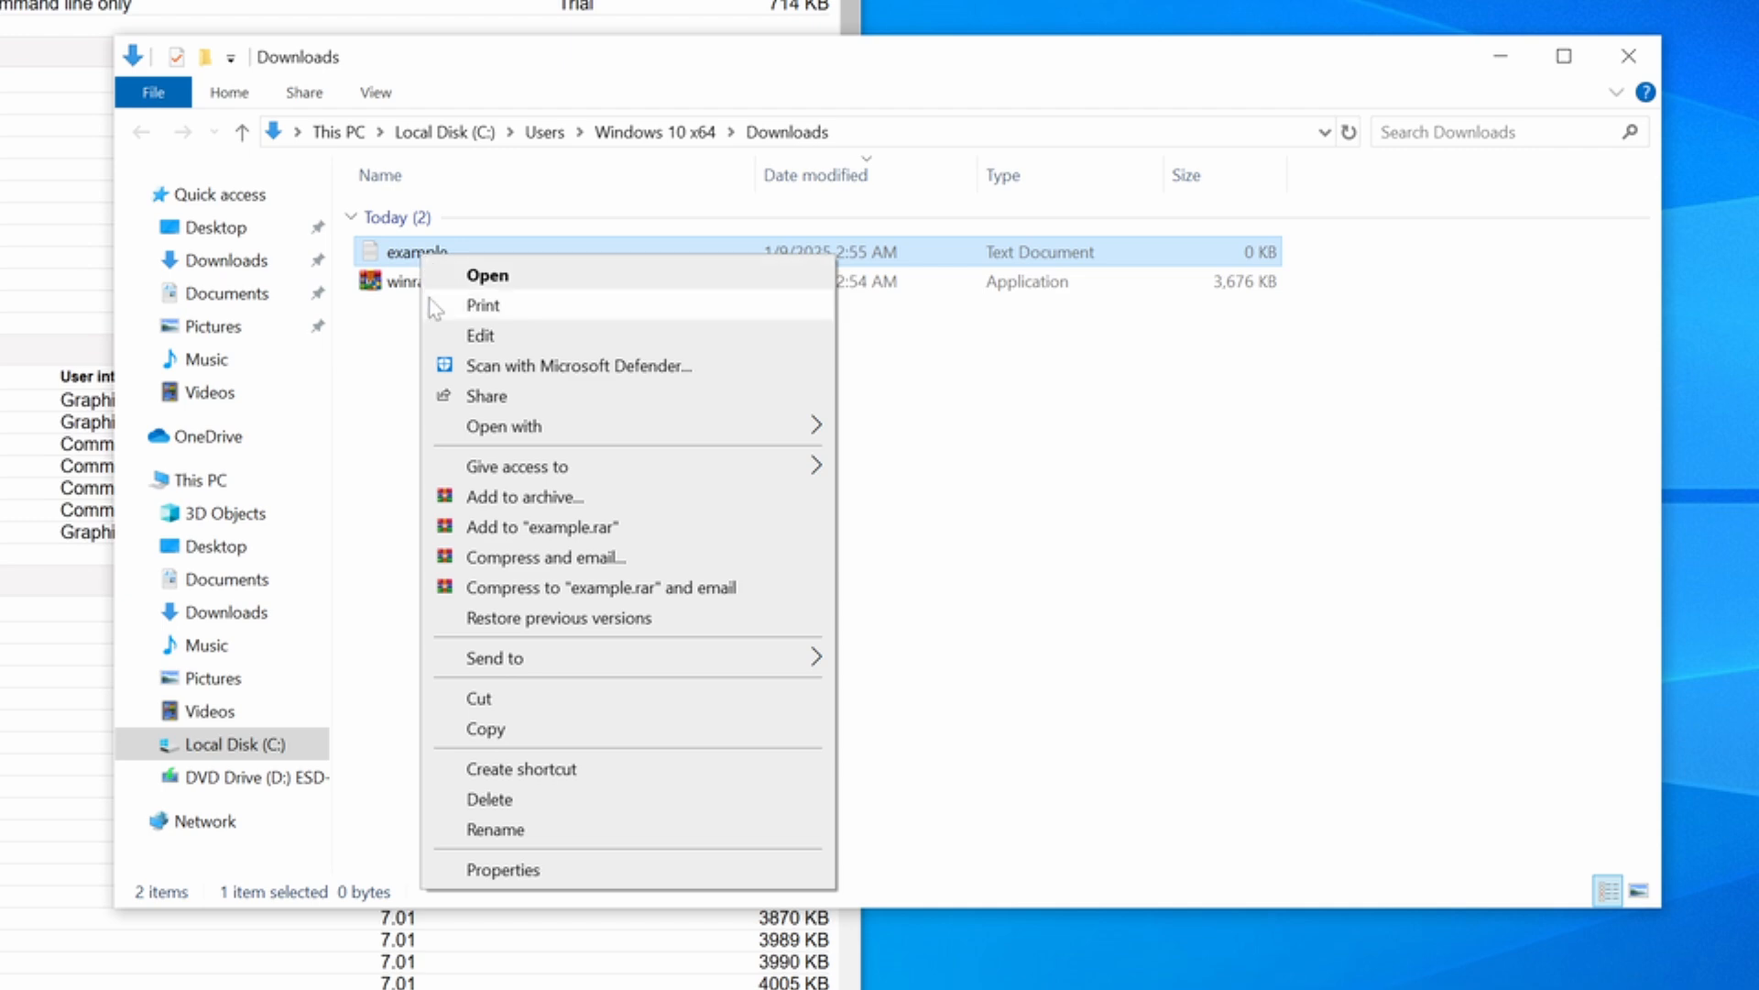
pyautogui.moveTo(525, 496)
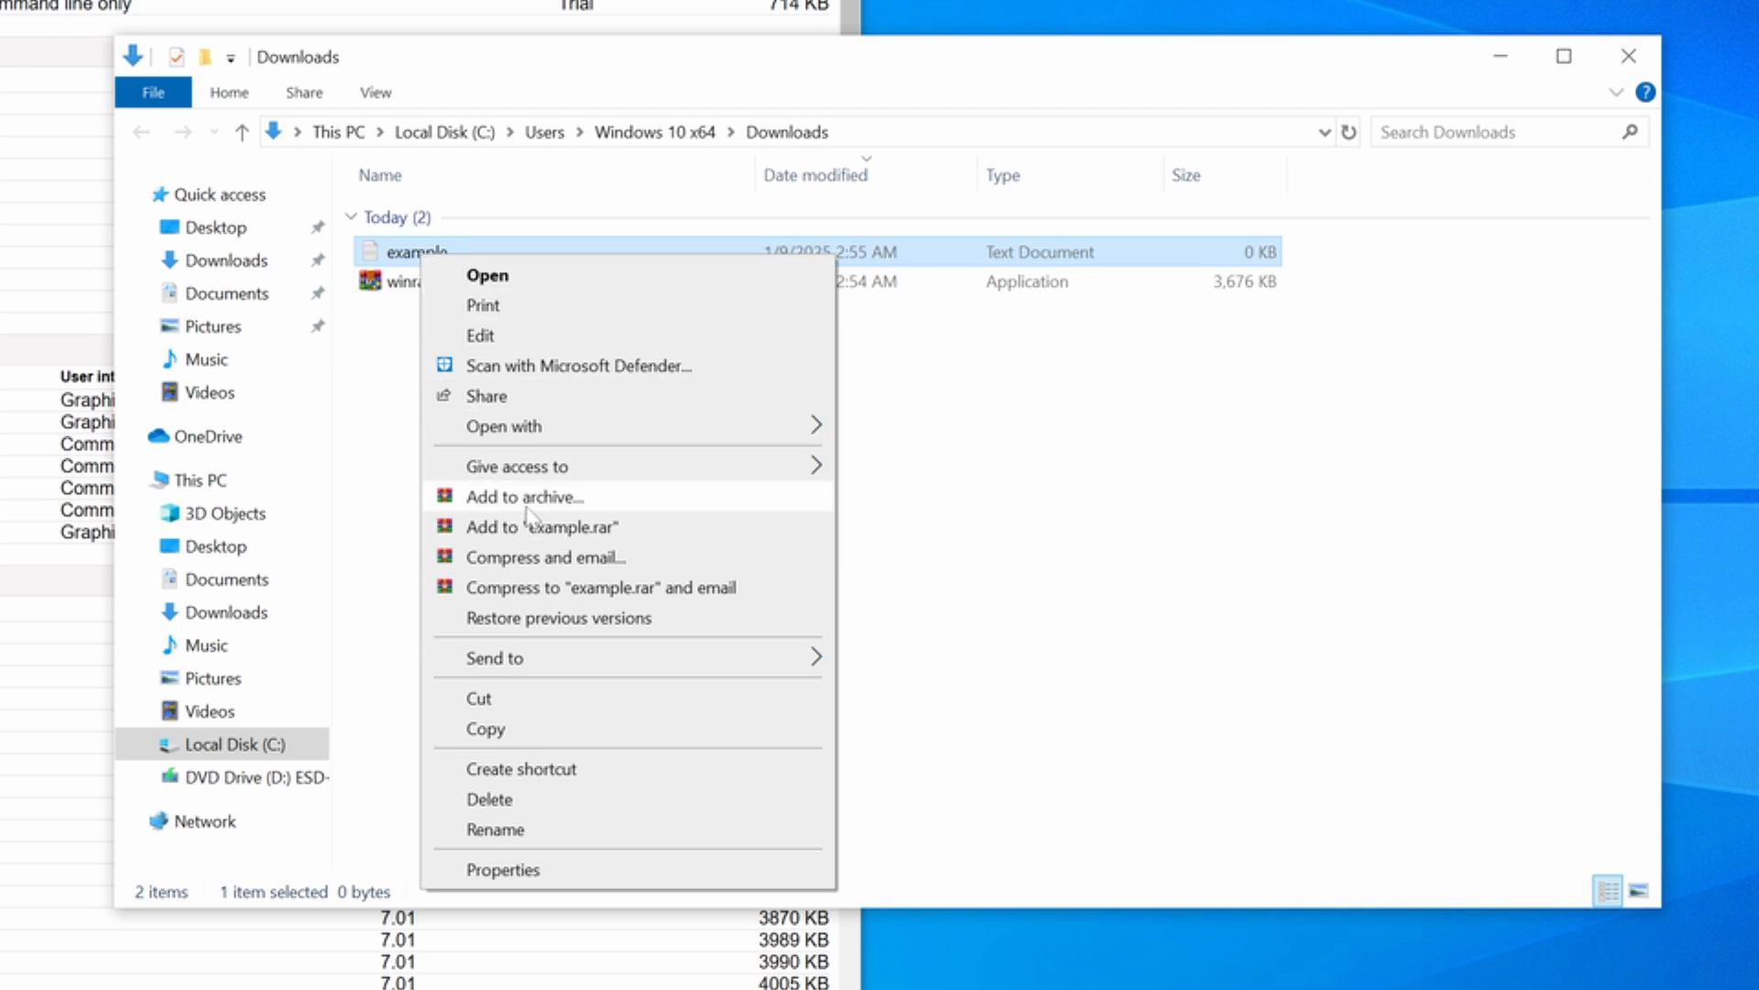
pyautogui.click(523, 495)
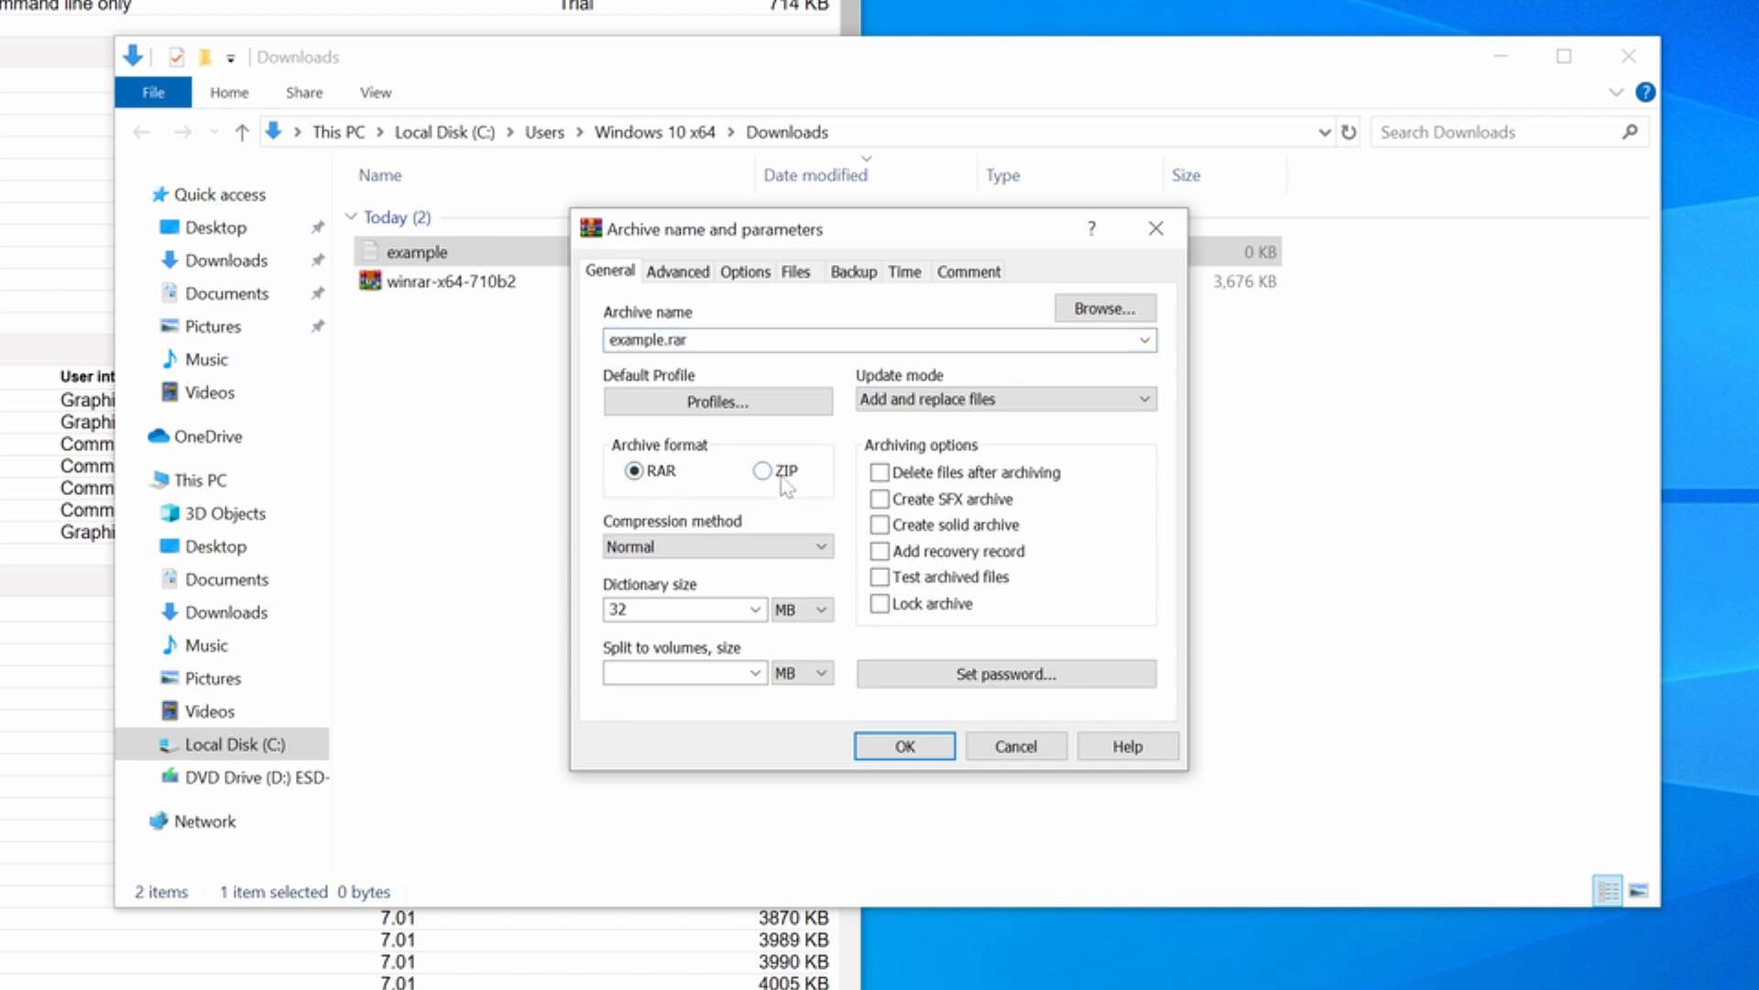
pyautogui.click(764, 470)
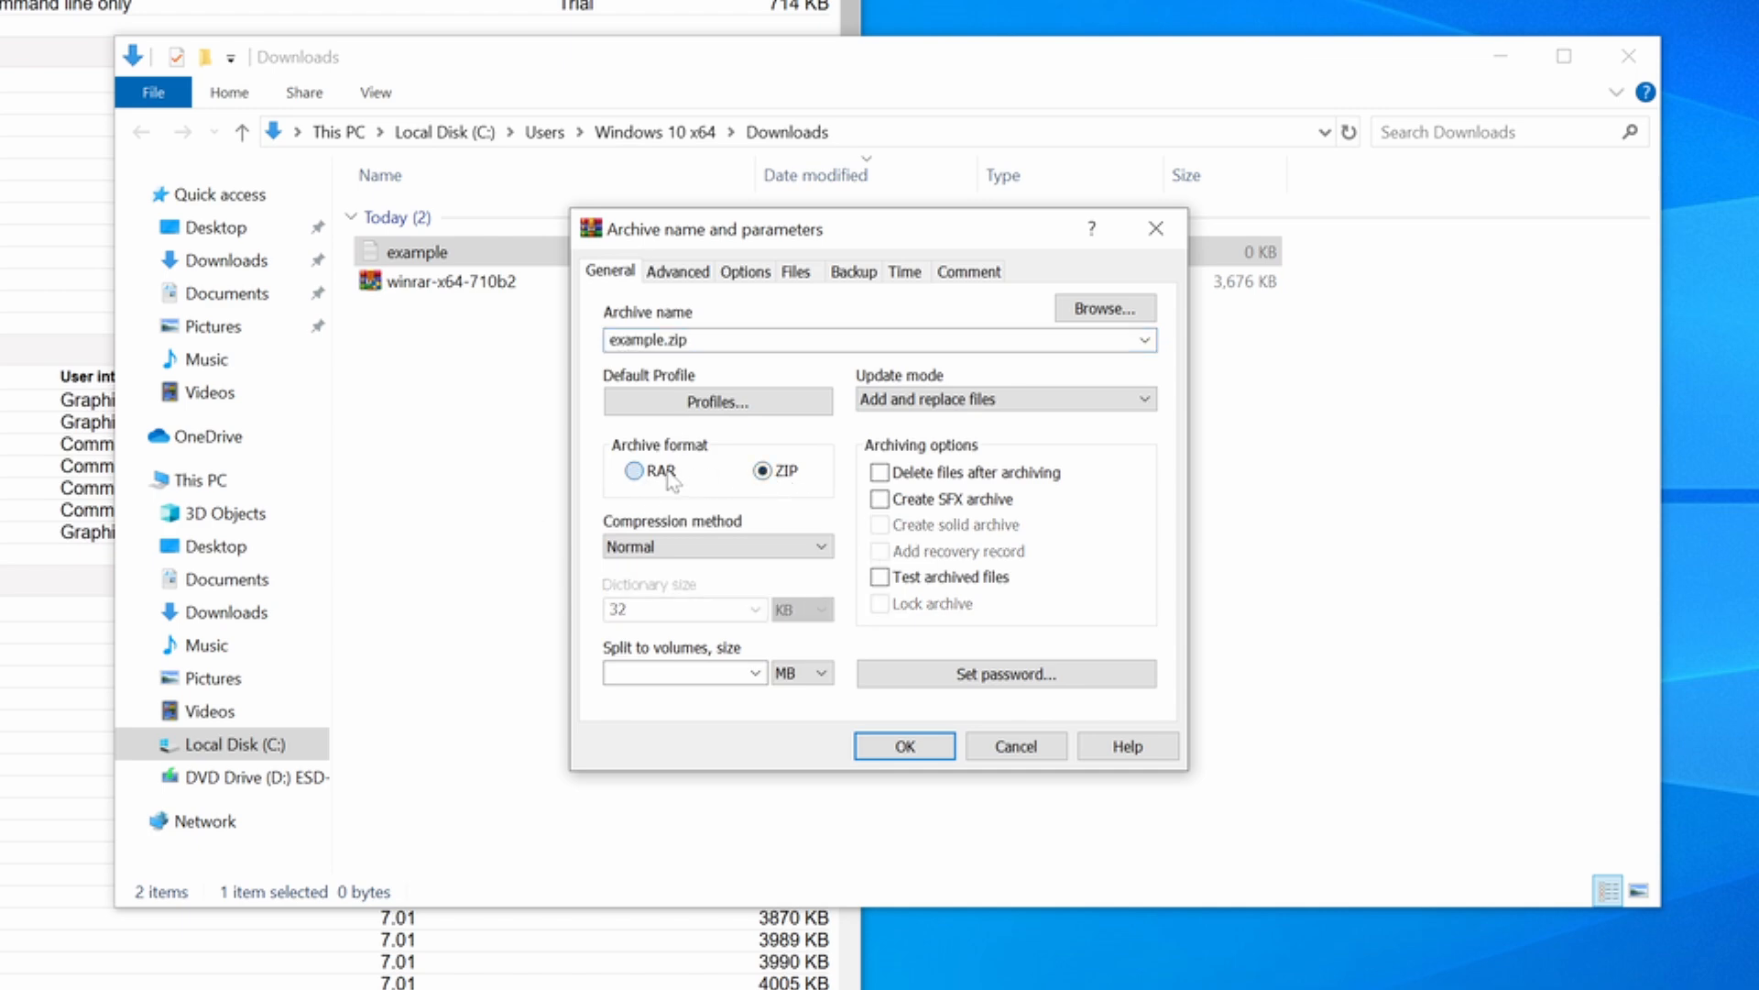
pyautogui.click(635, 469)
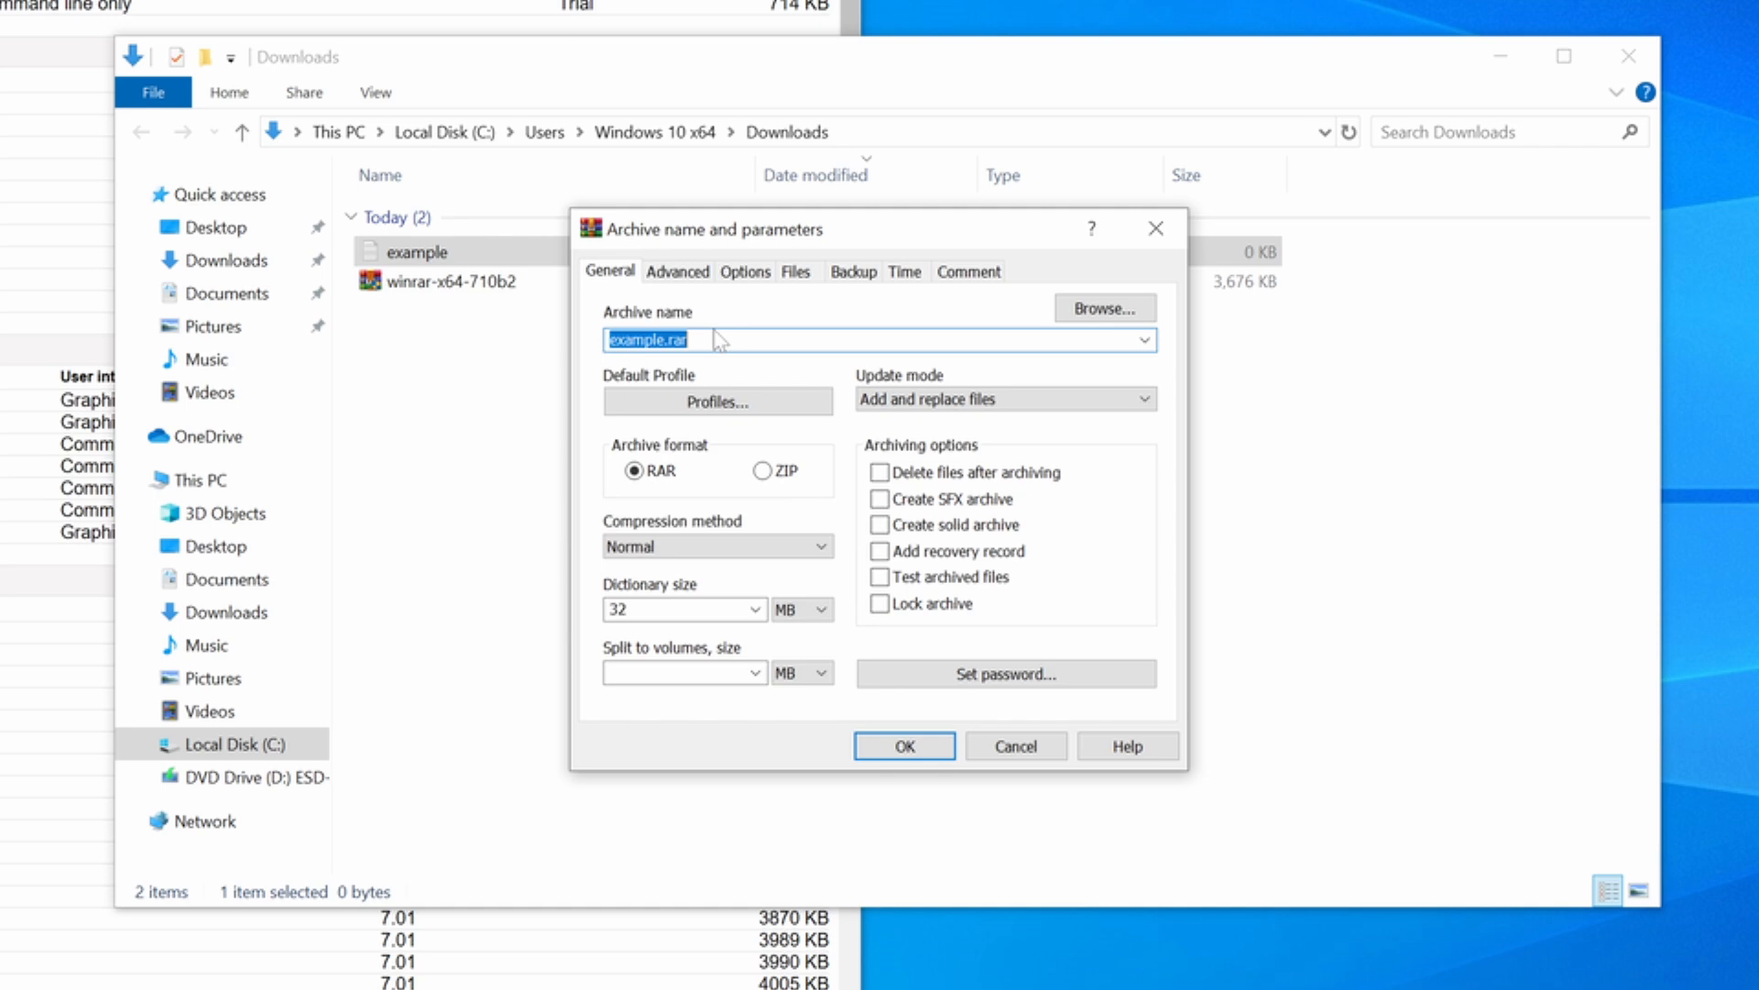
pyautogui.click(763, 470)
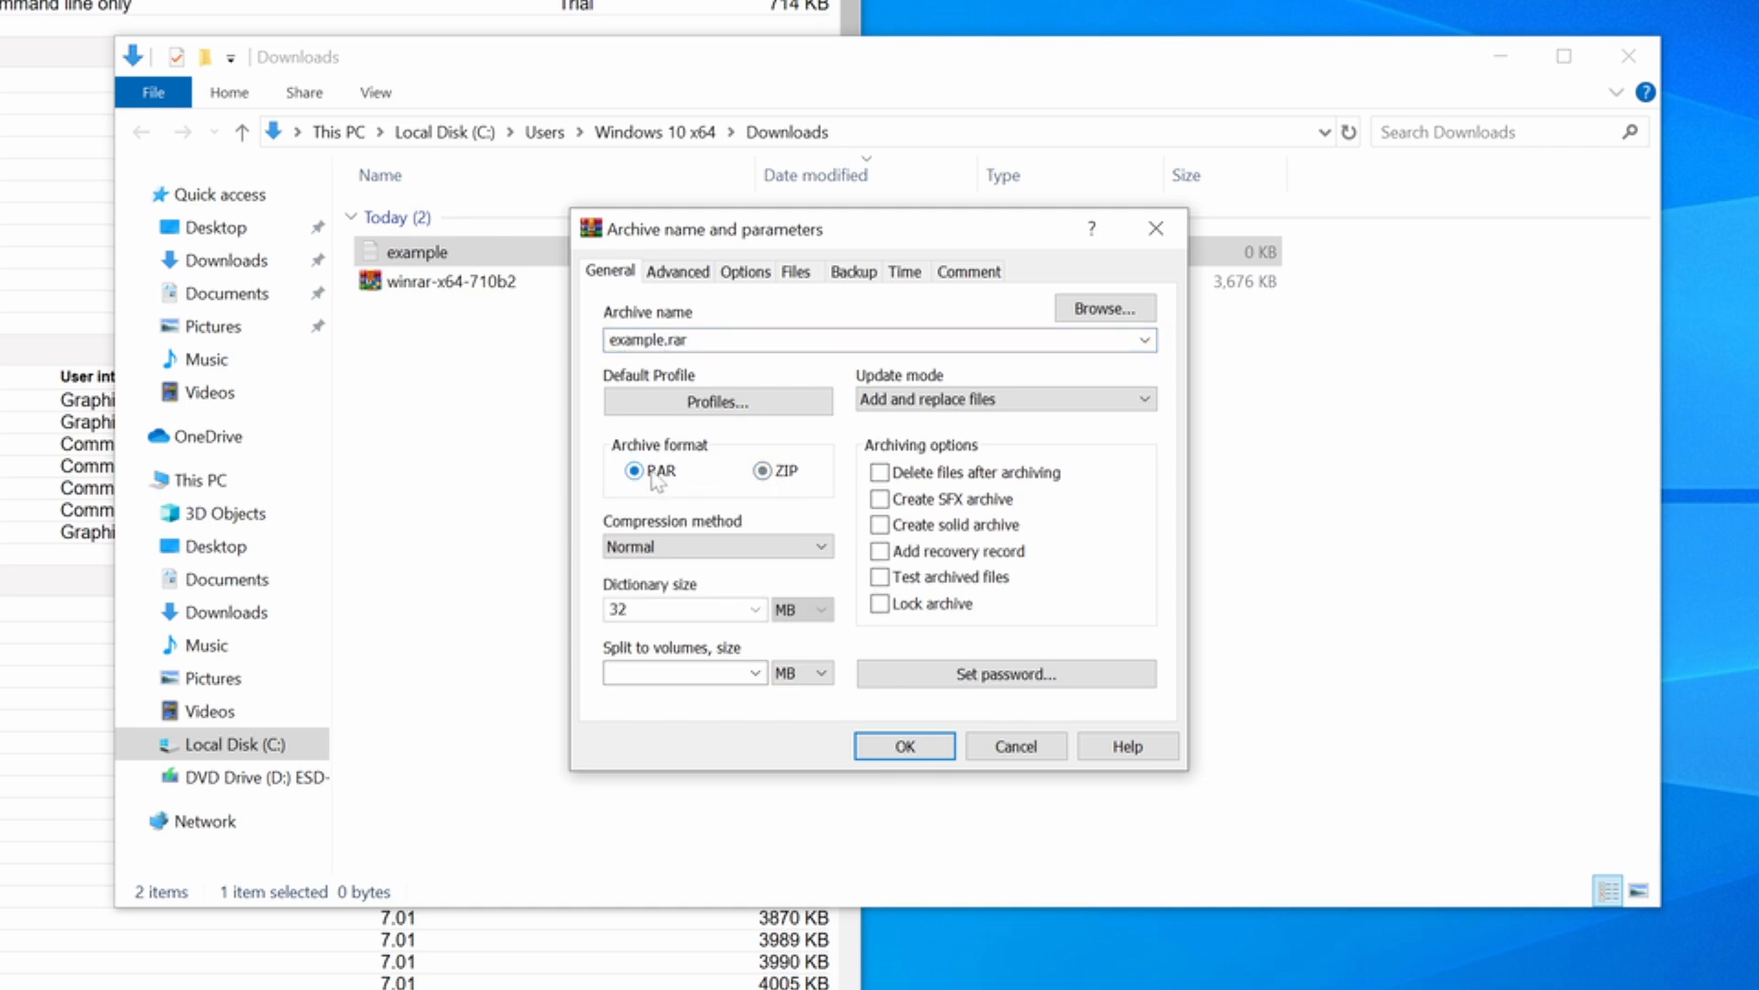
pyautogui.click(634, 470)
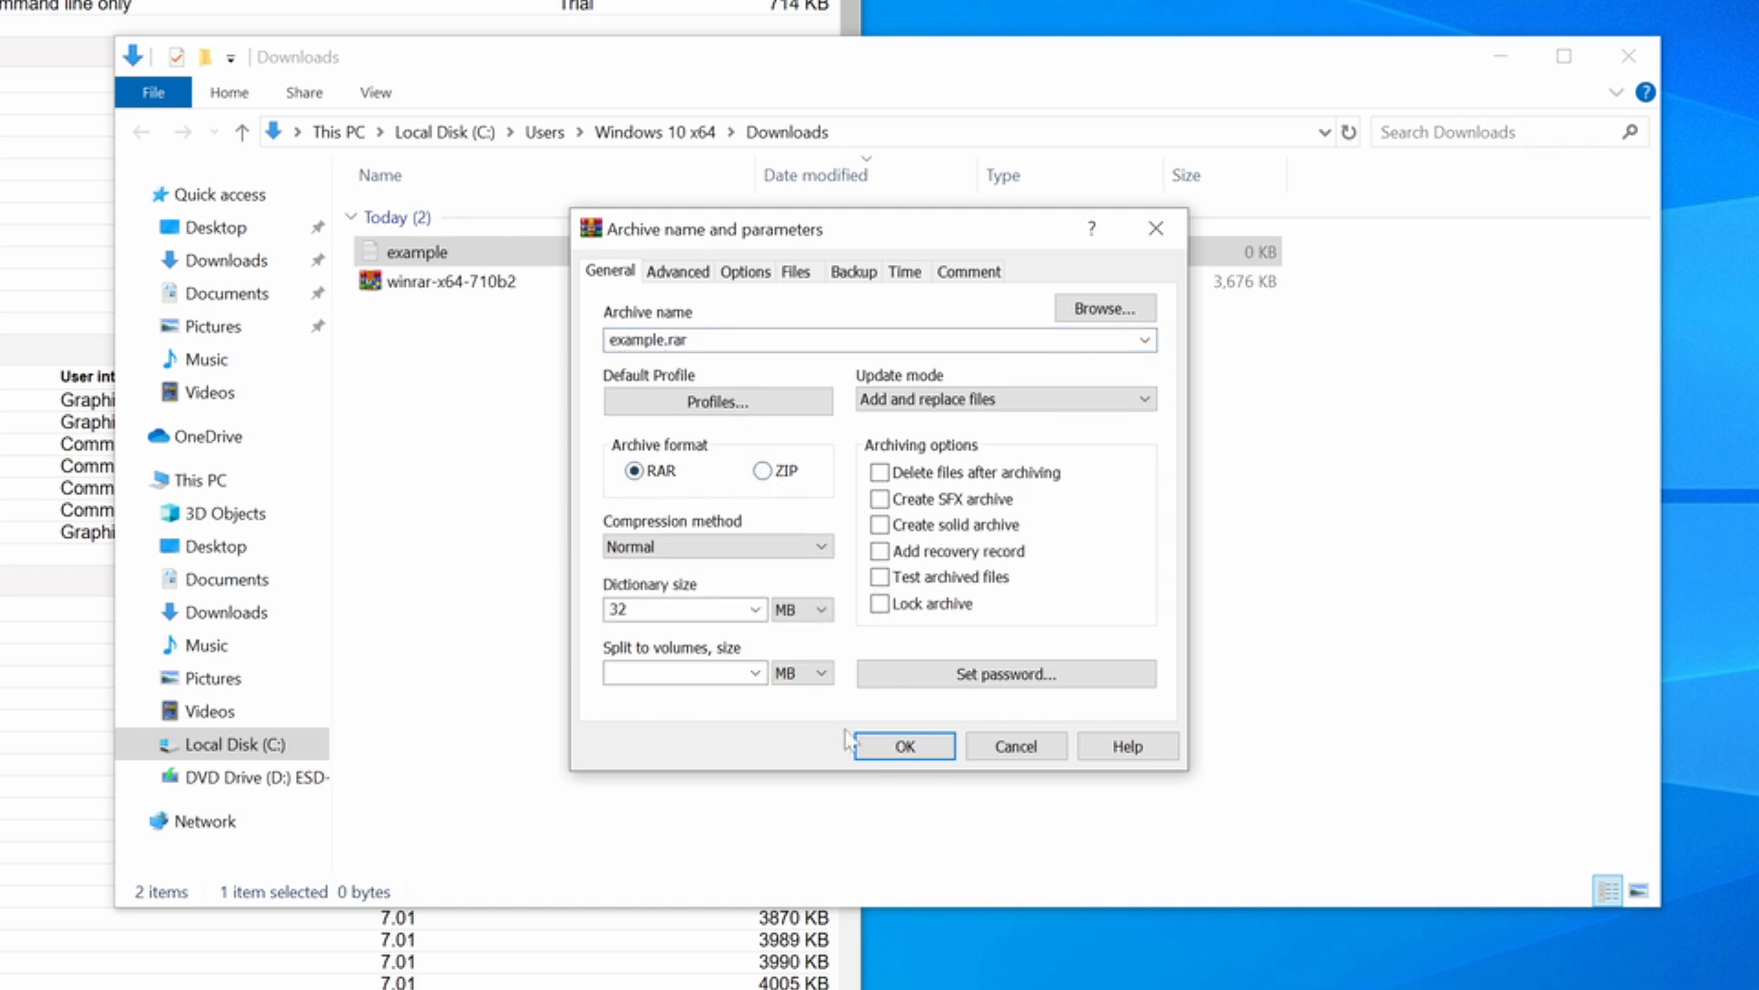
# - Create example.rar, then extract it into the same Downloads folder
pyautogui.click(904, 745)
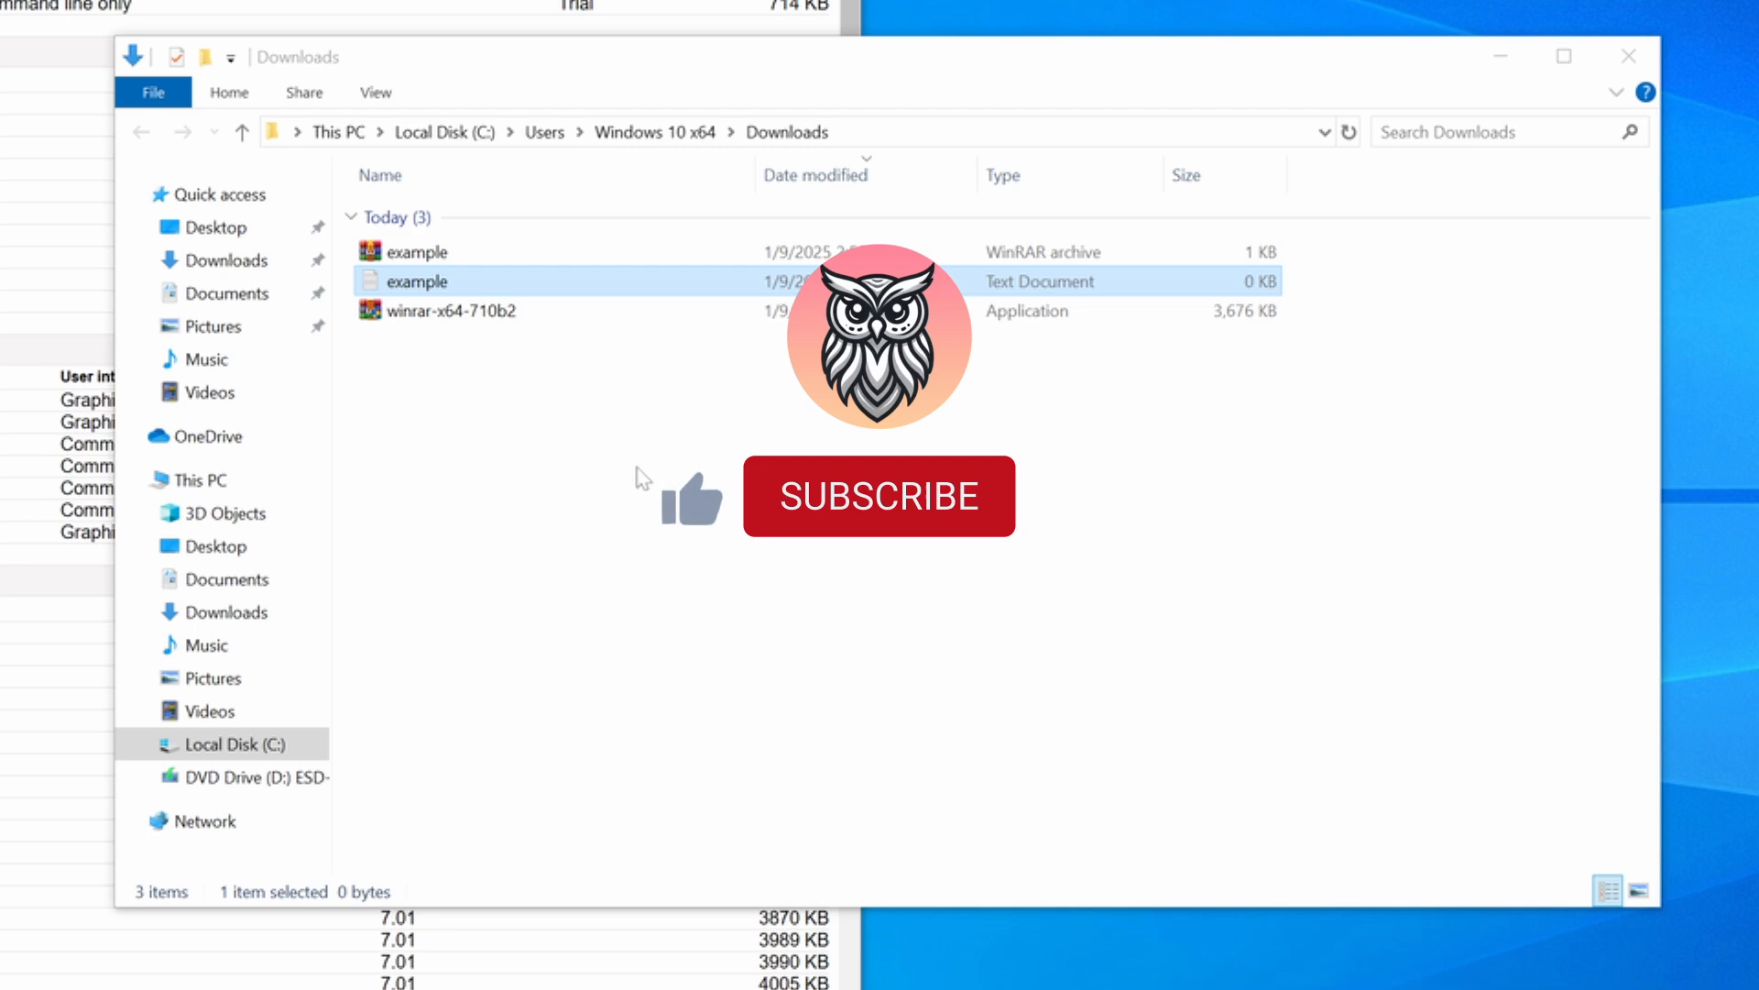
pyautogui.rightClick(404, 251)
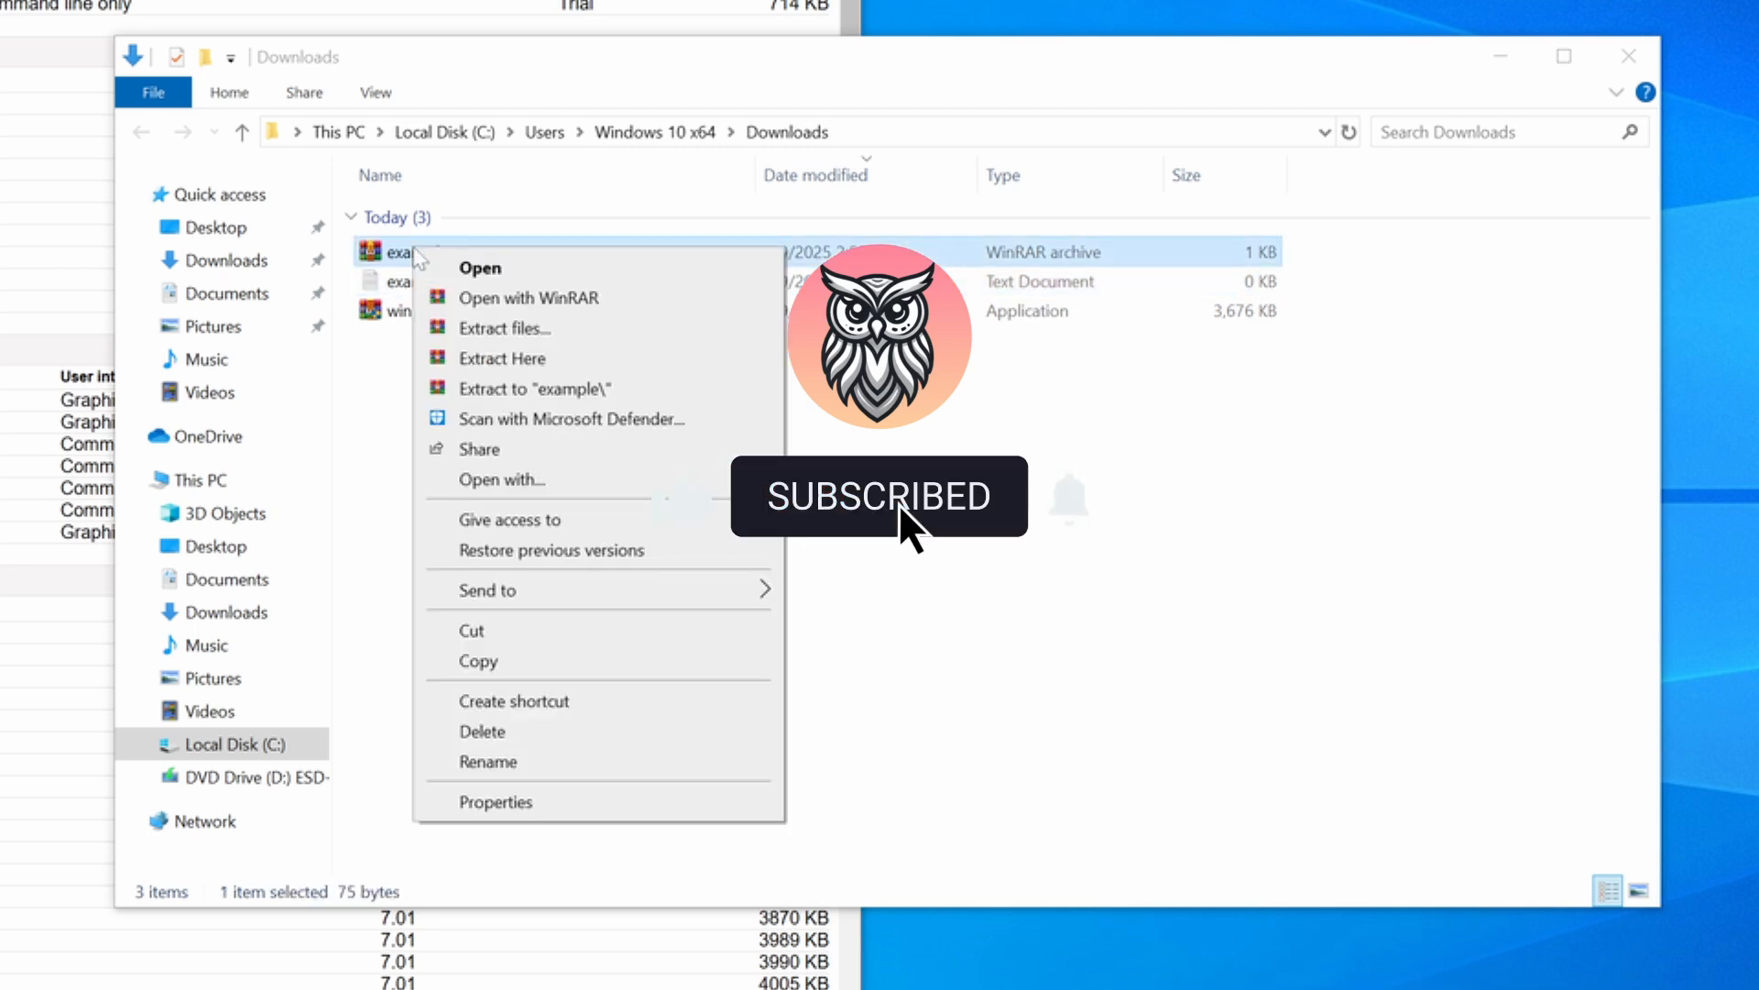
pyautogui.click(504, 358)
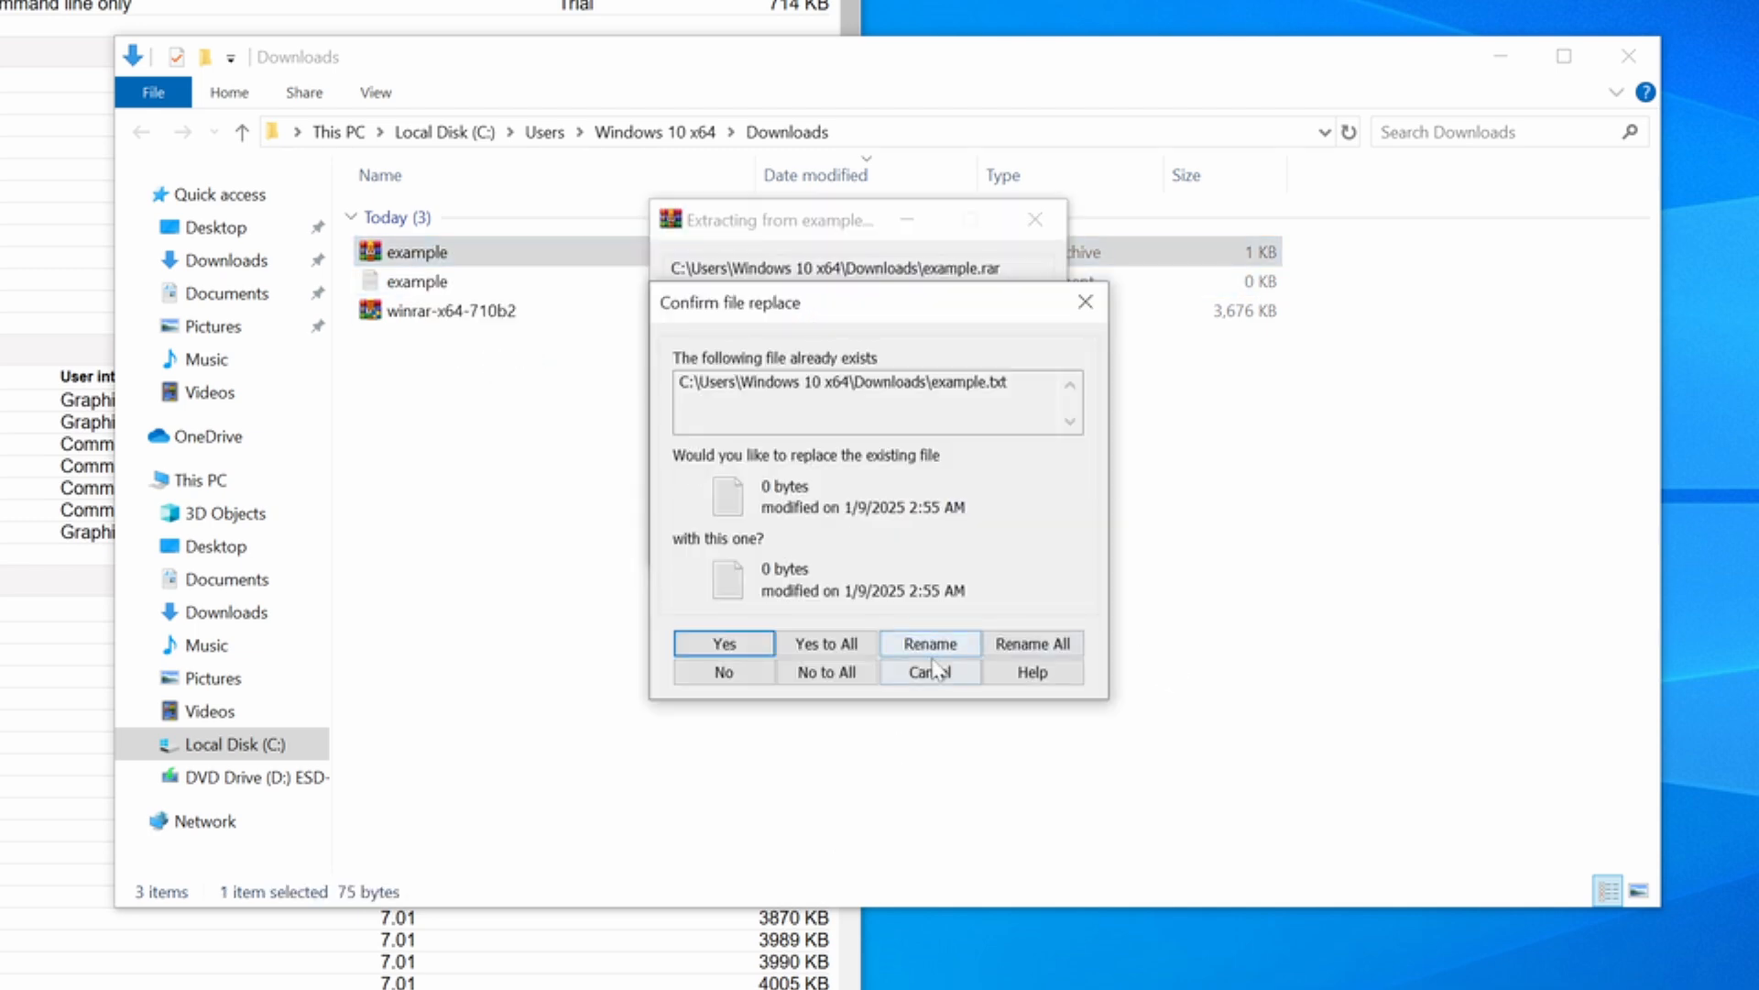